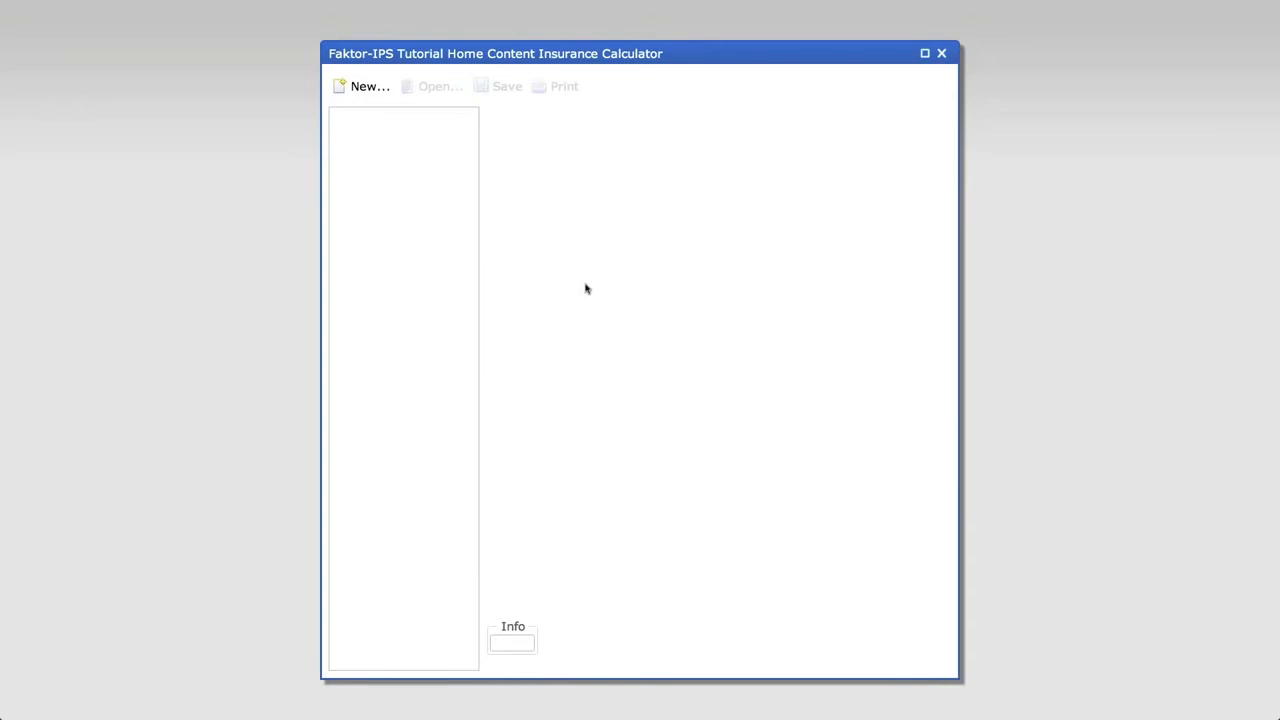
# Start a new quote and choose Home Content Compact as its product
pyautogui.click(363, 86)
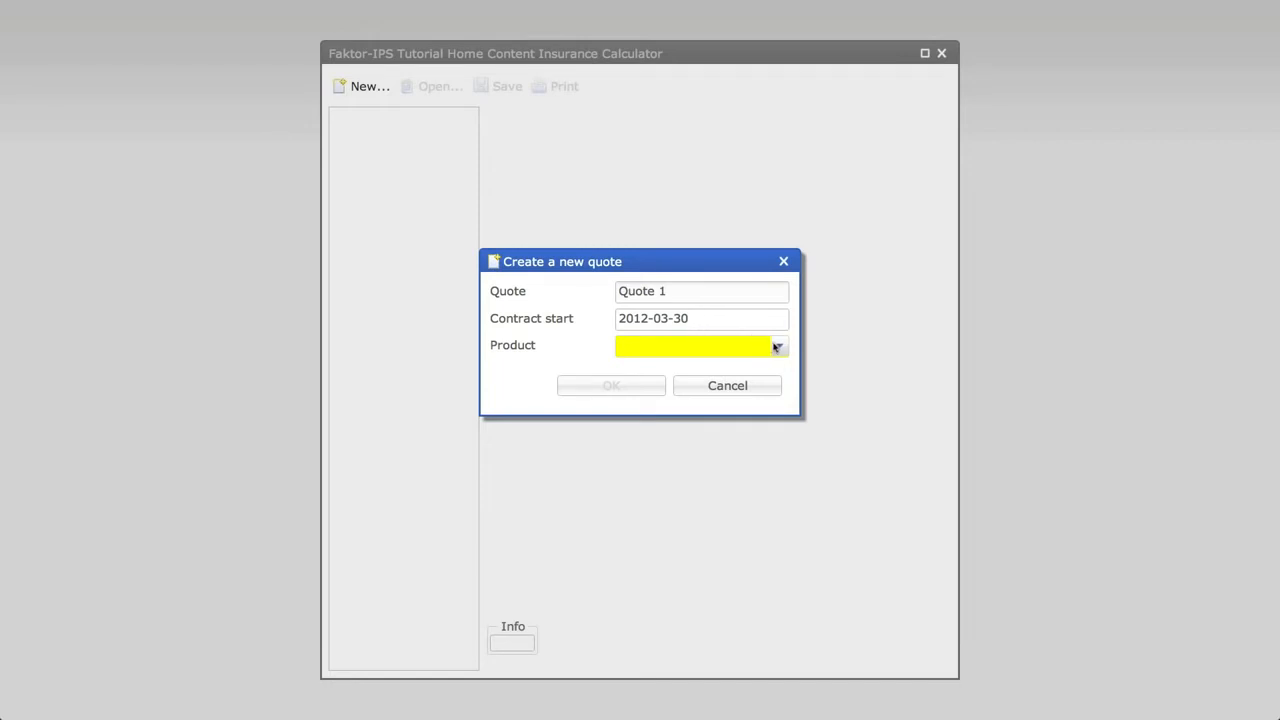
pyautogui.click(779, 345)
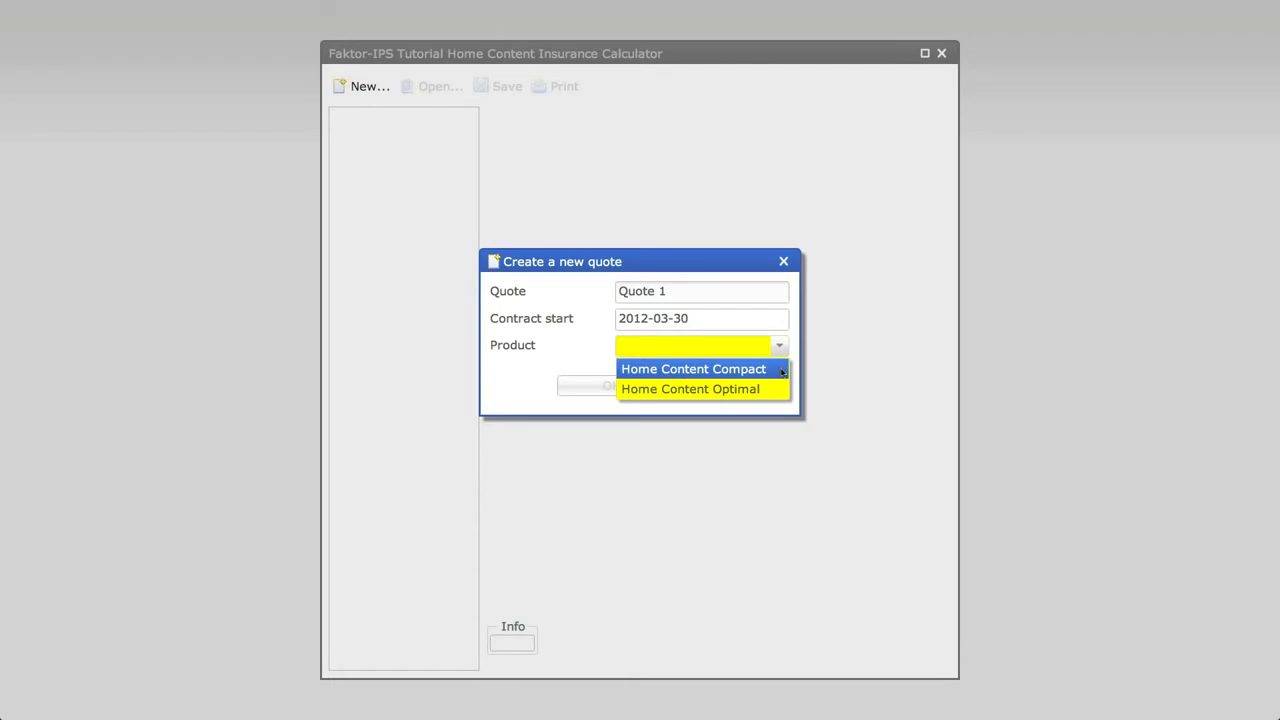
pyautogui.moveTo(690, 389)
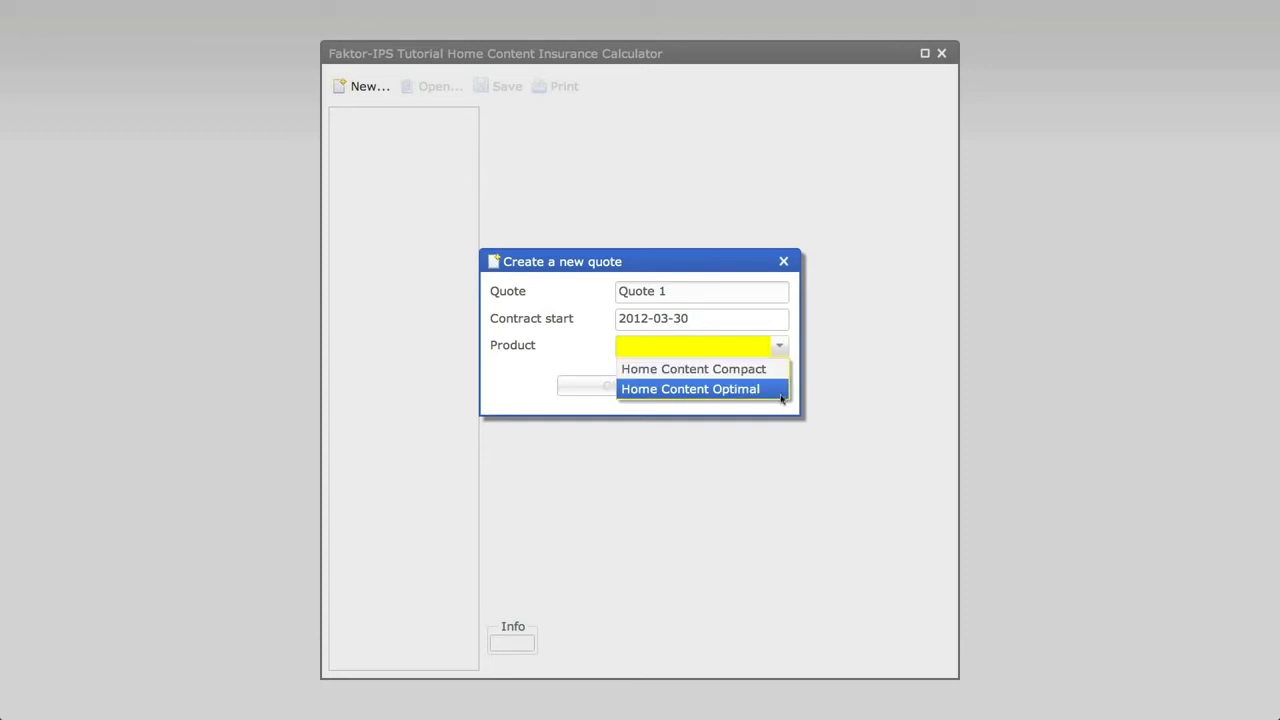
pyautogui.moveTo(782, 399)
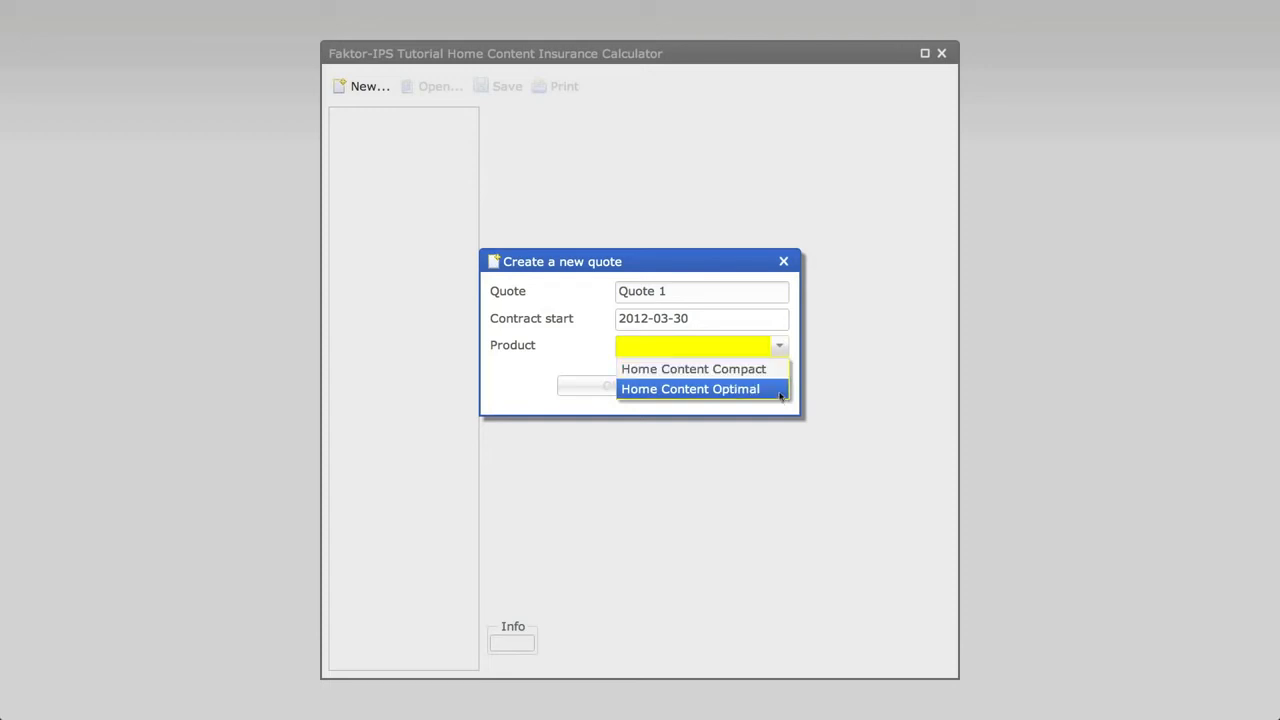
pyautogui.click(693, 369)
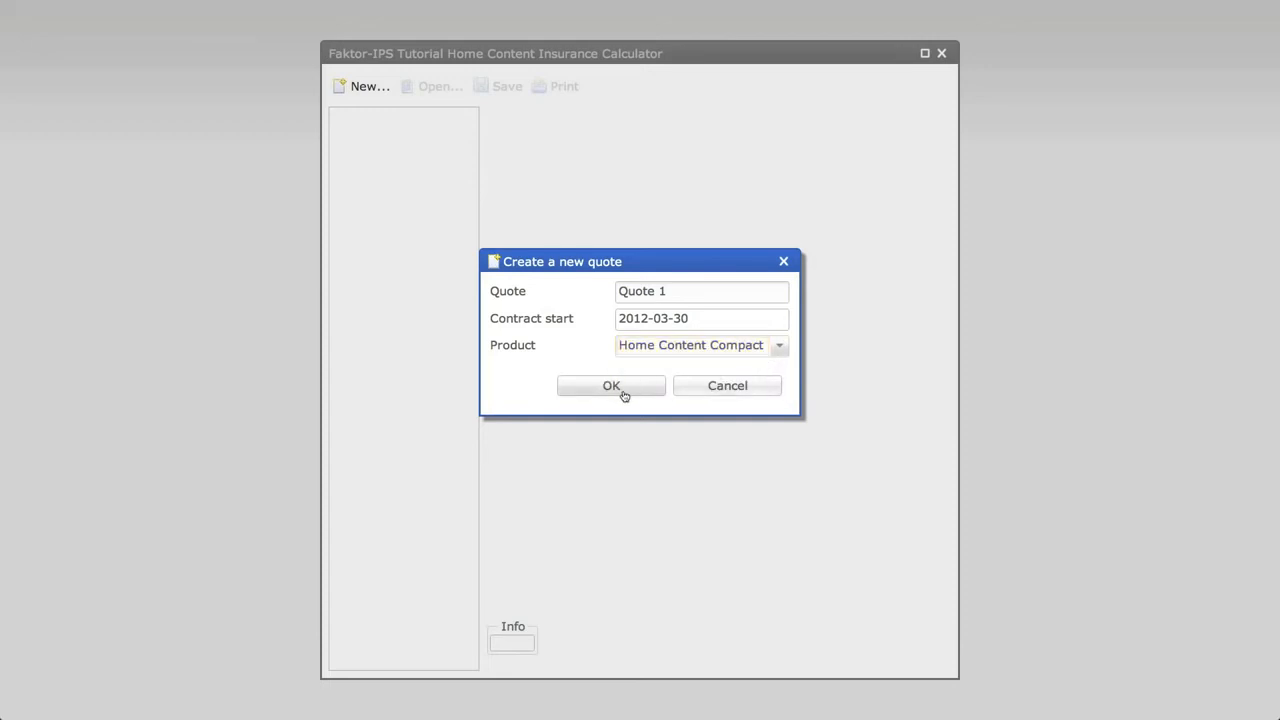
# Create Quote 1 with zipcode 30161 and 90 sqm living space
pyautogui.click(611, 386)
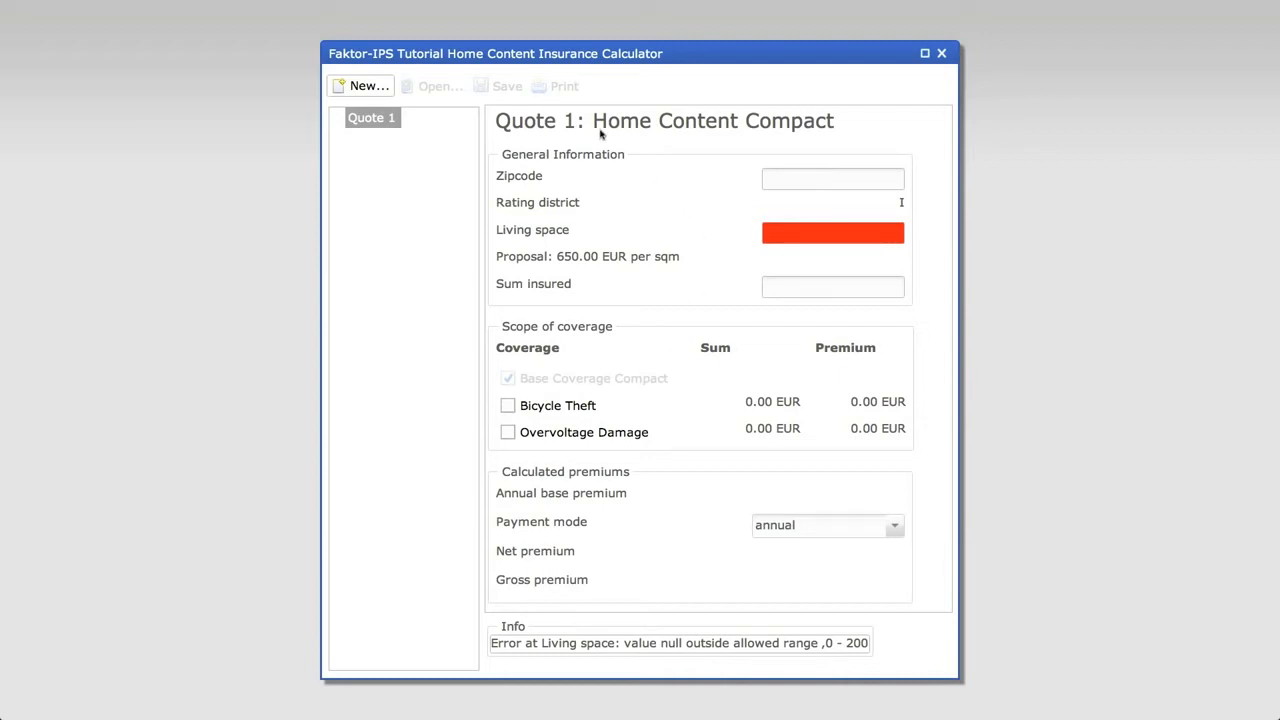
pyautogui.moveTo(802, 138)
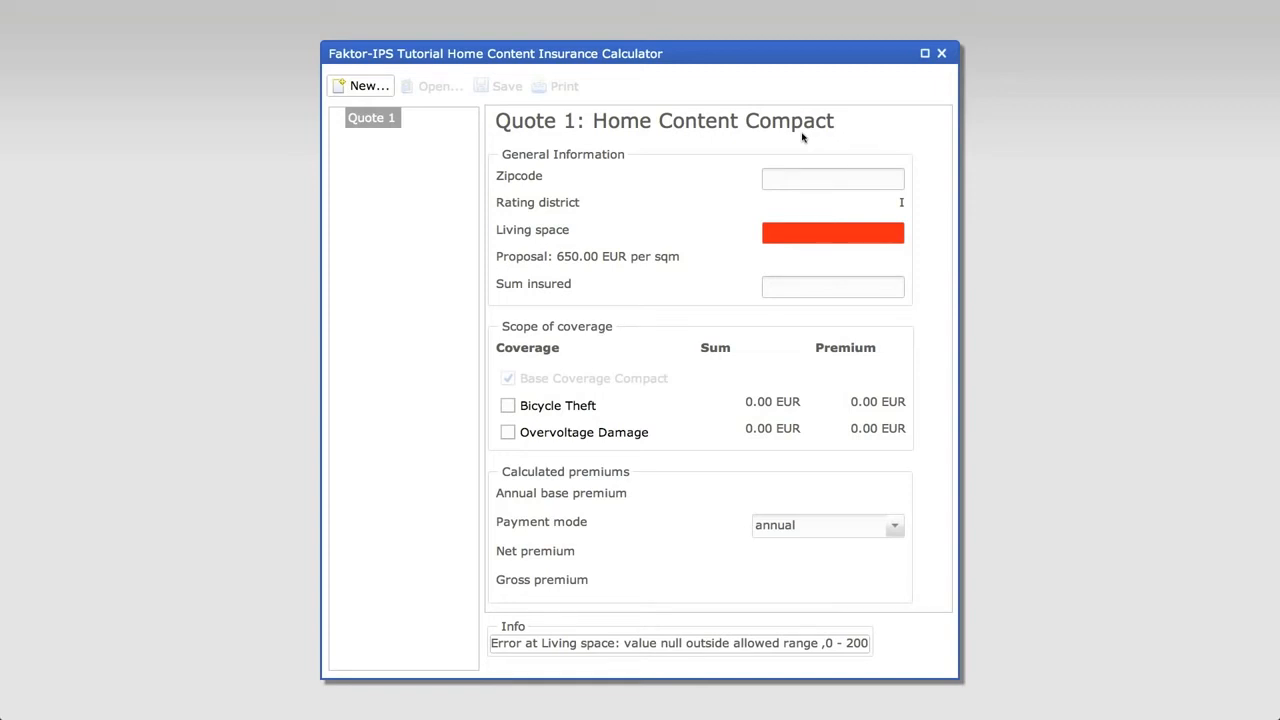
pyautogui.click(833, 178)
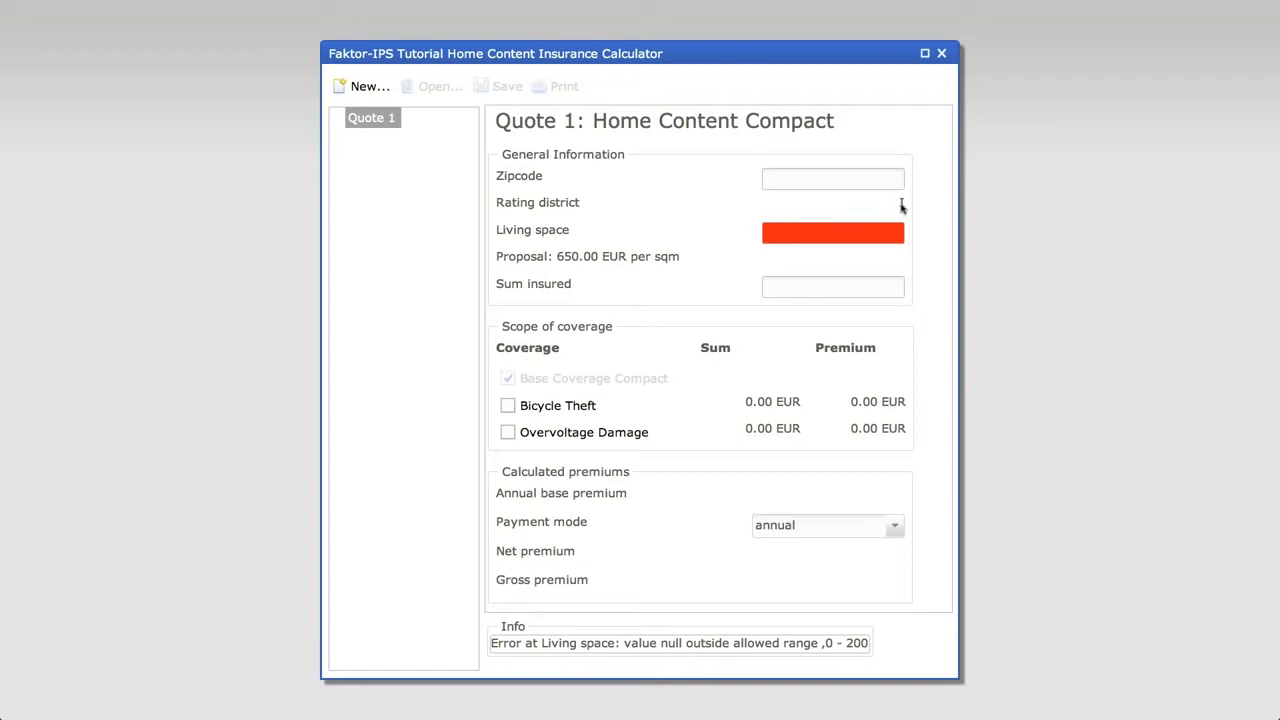
pyautogui.moveTo(901, 210)
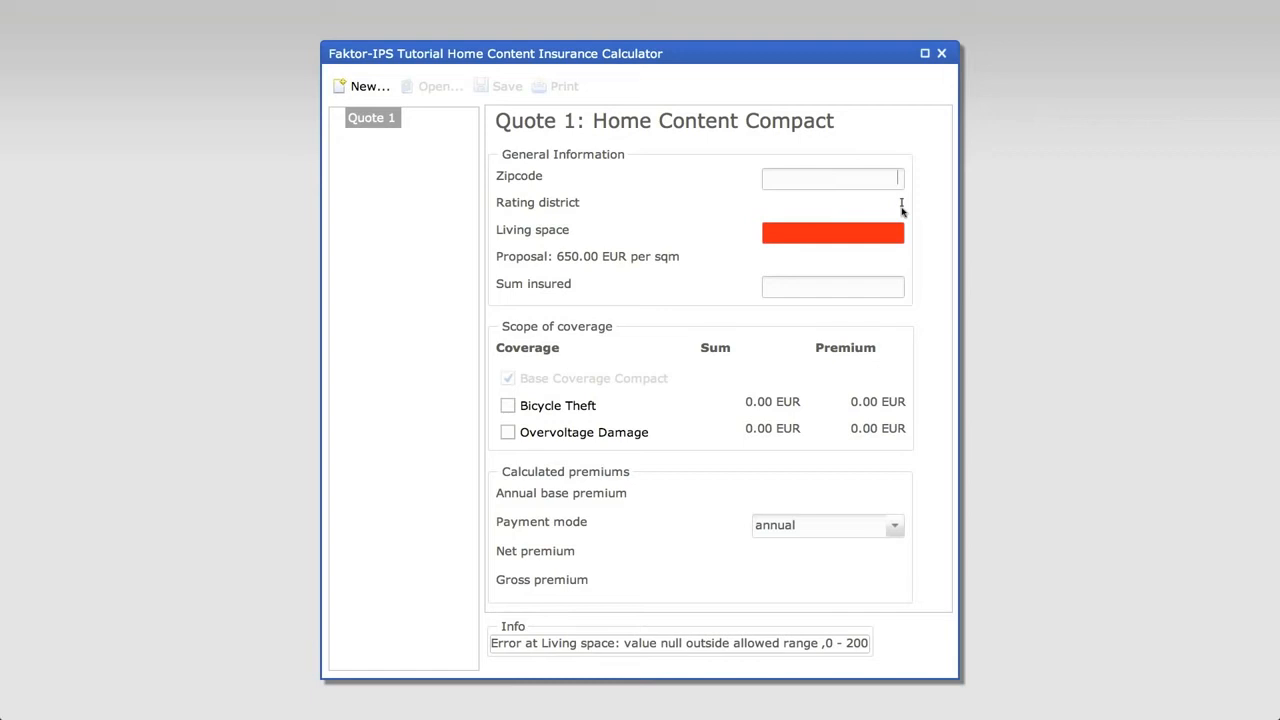
pyautogui.write('30161')
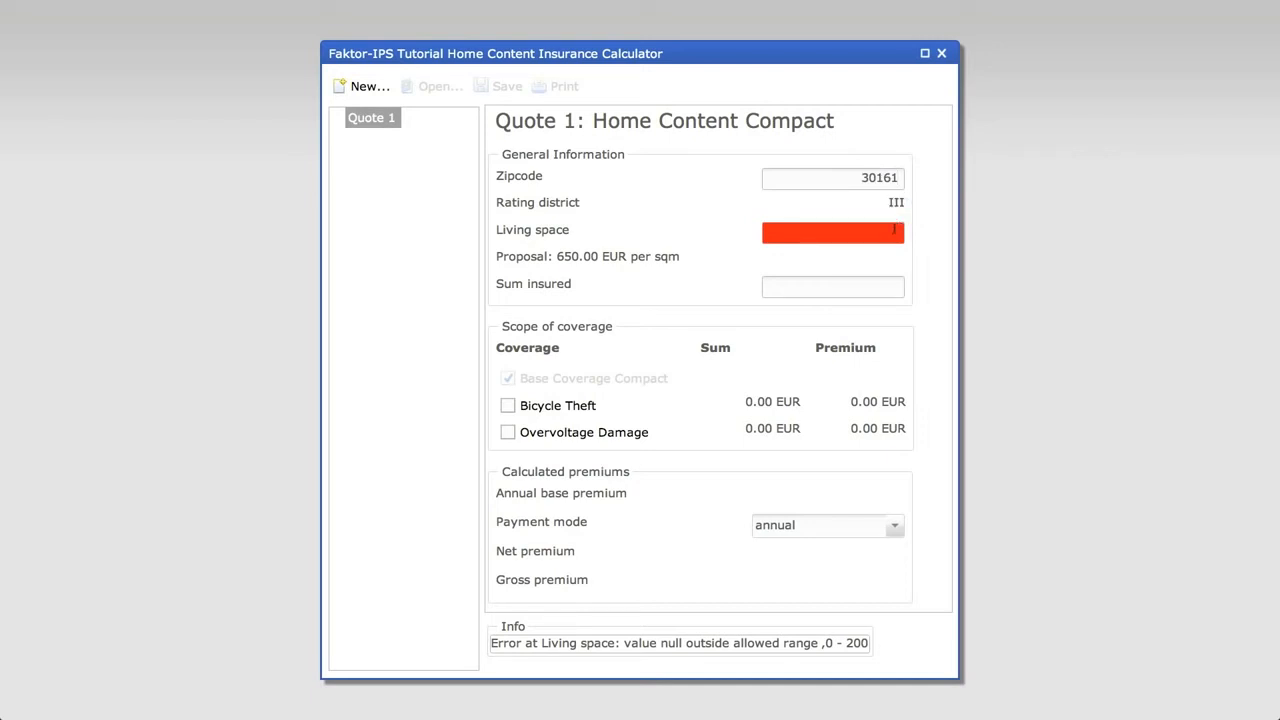
pyautogui.write('99')
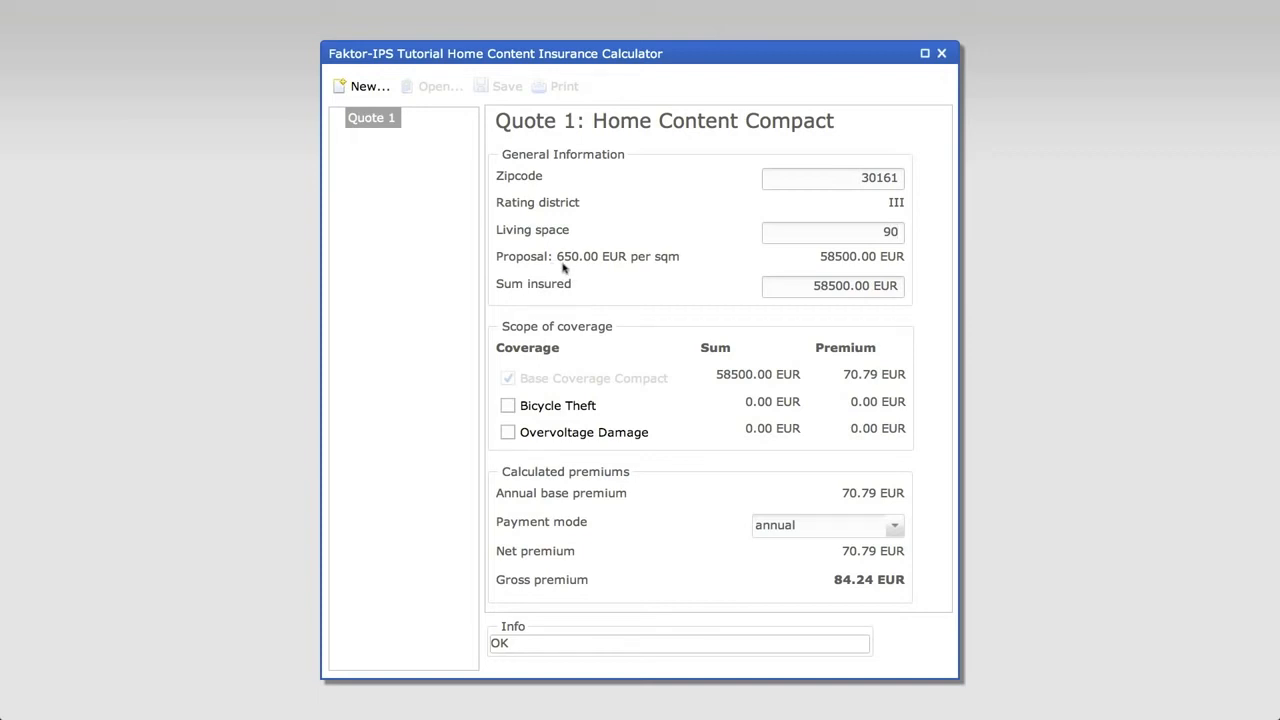
pyautogui.moveTo(625, 268)
pyautogui.write('0')
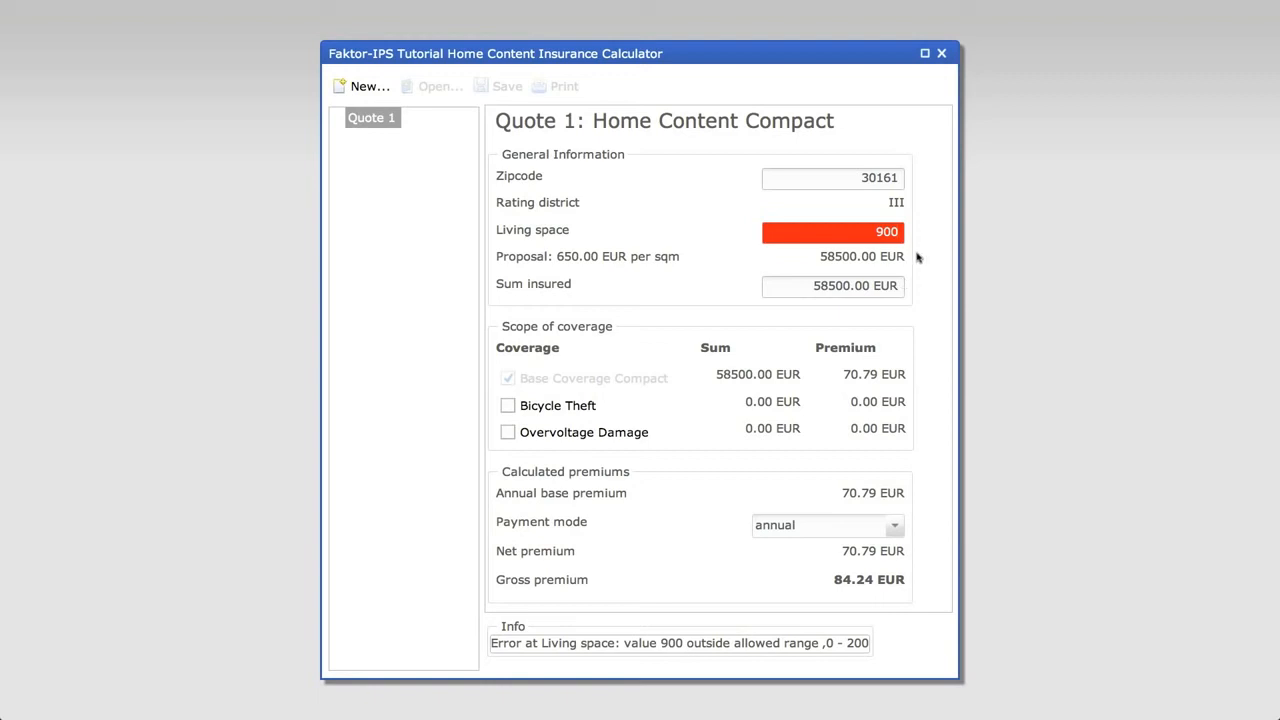
pyautogui.moveTo(899, 252)
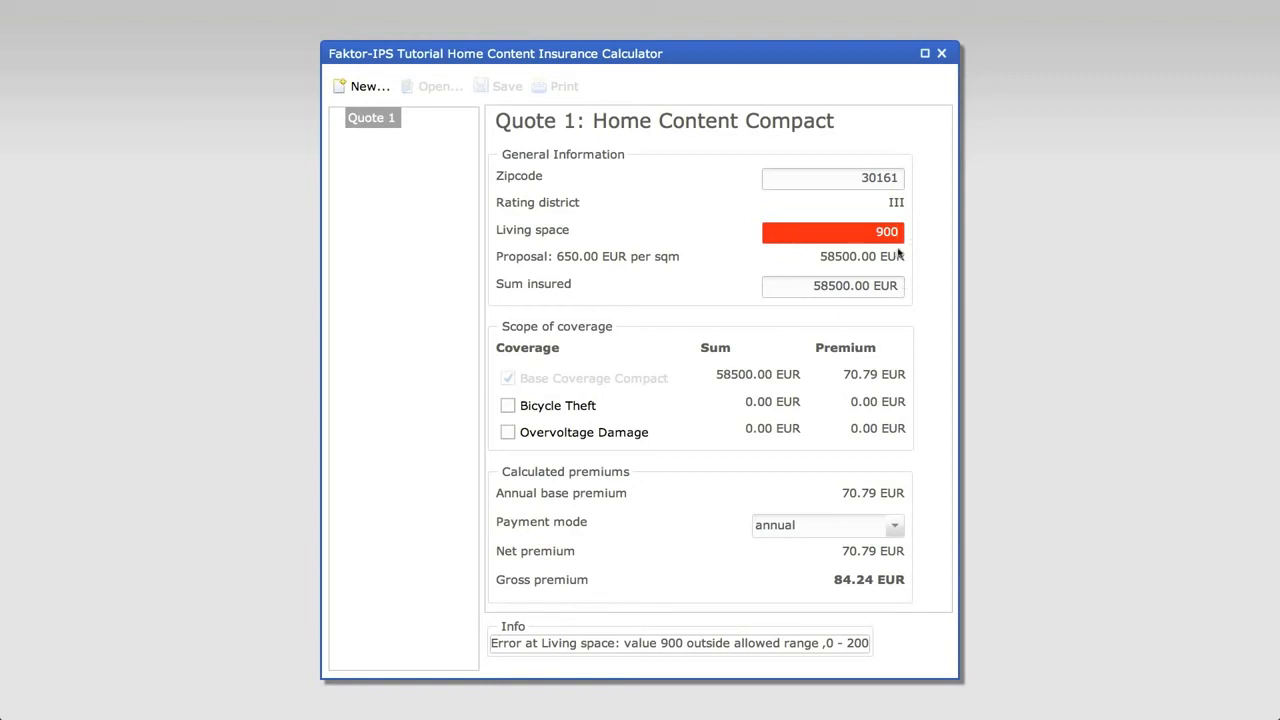
pyautogui.moveTo(565, 667)
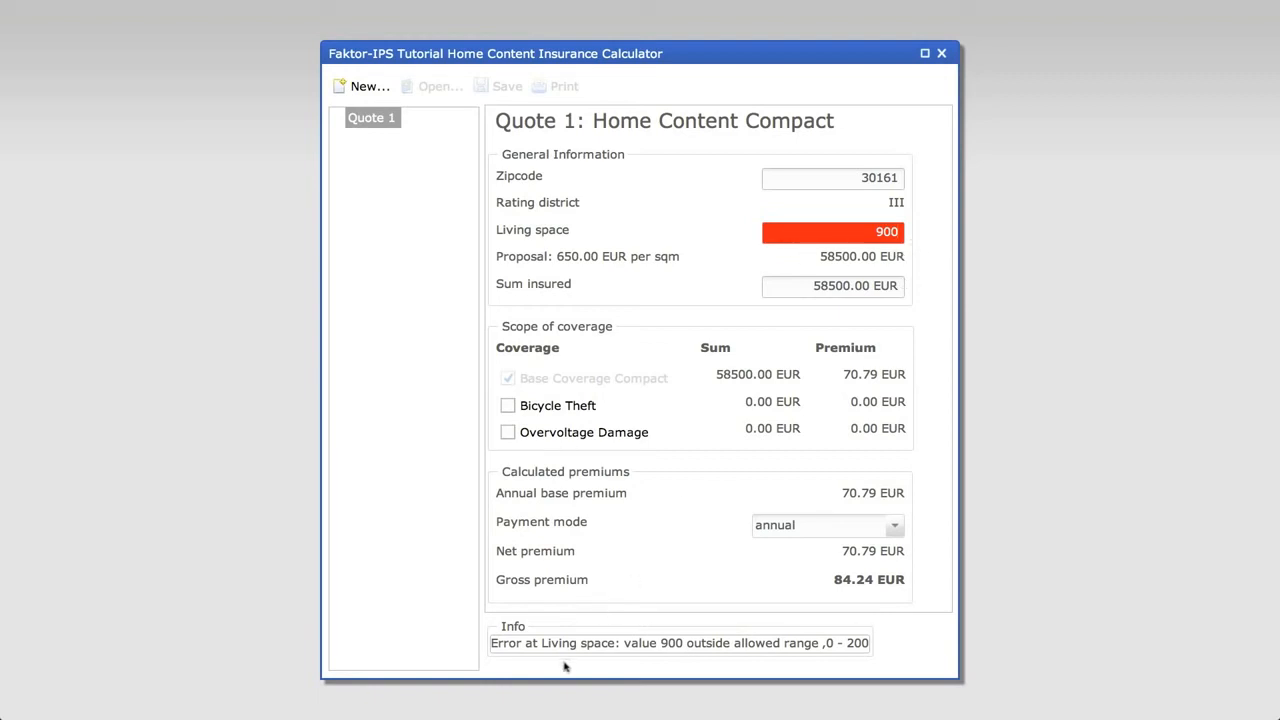
pyautogui.moveTo(614, 656)
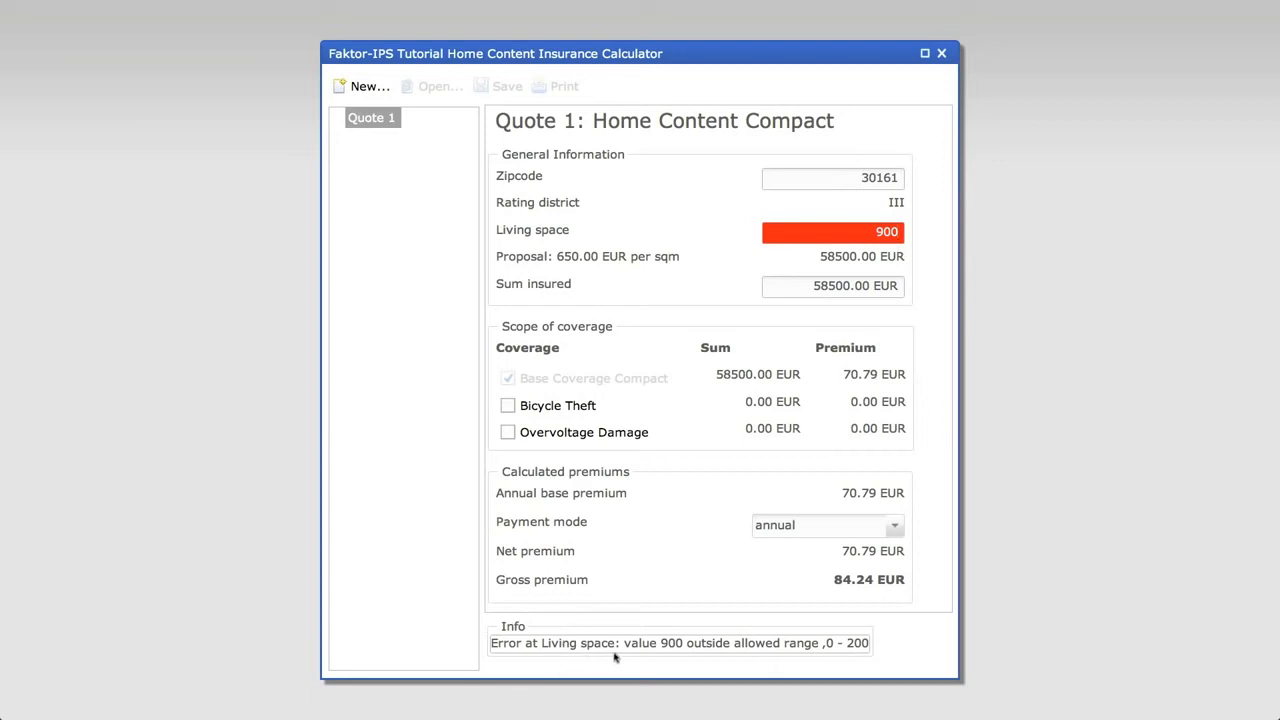
pyautogui.moveTo(780, 650)
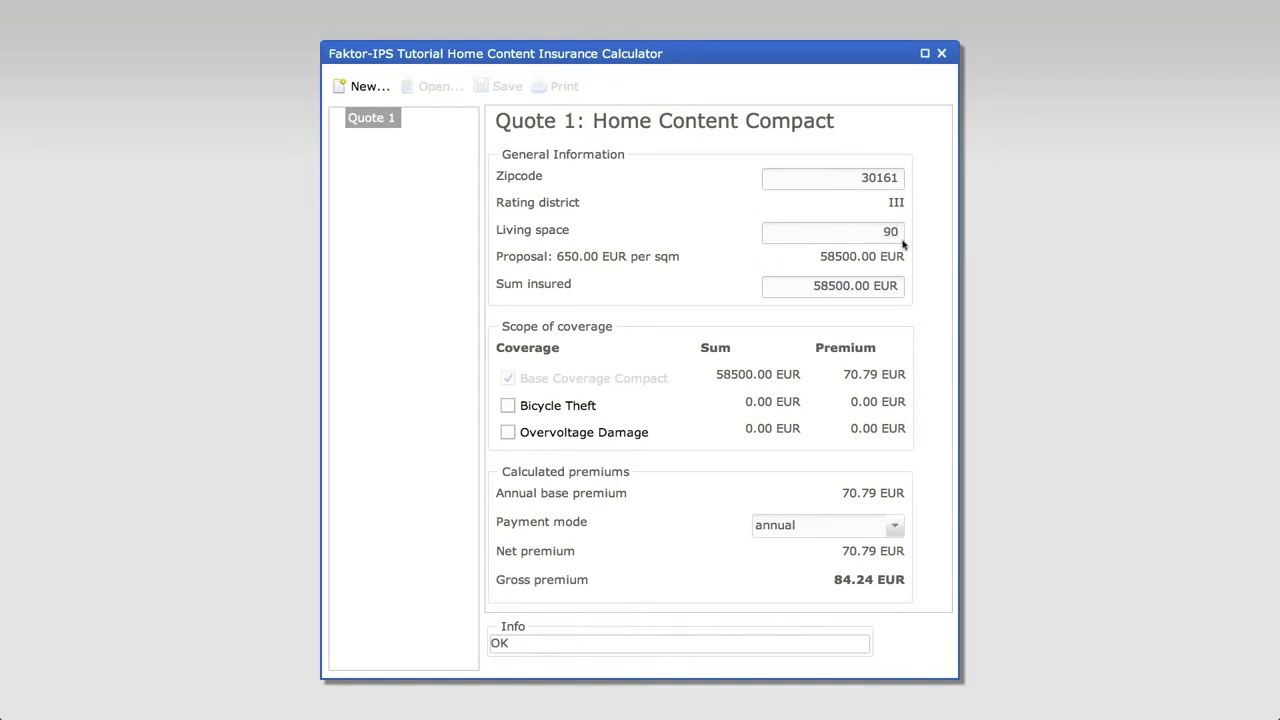
pyautogui.moveTo(895, 303)
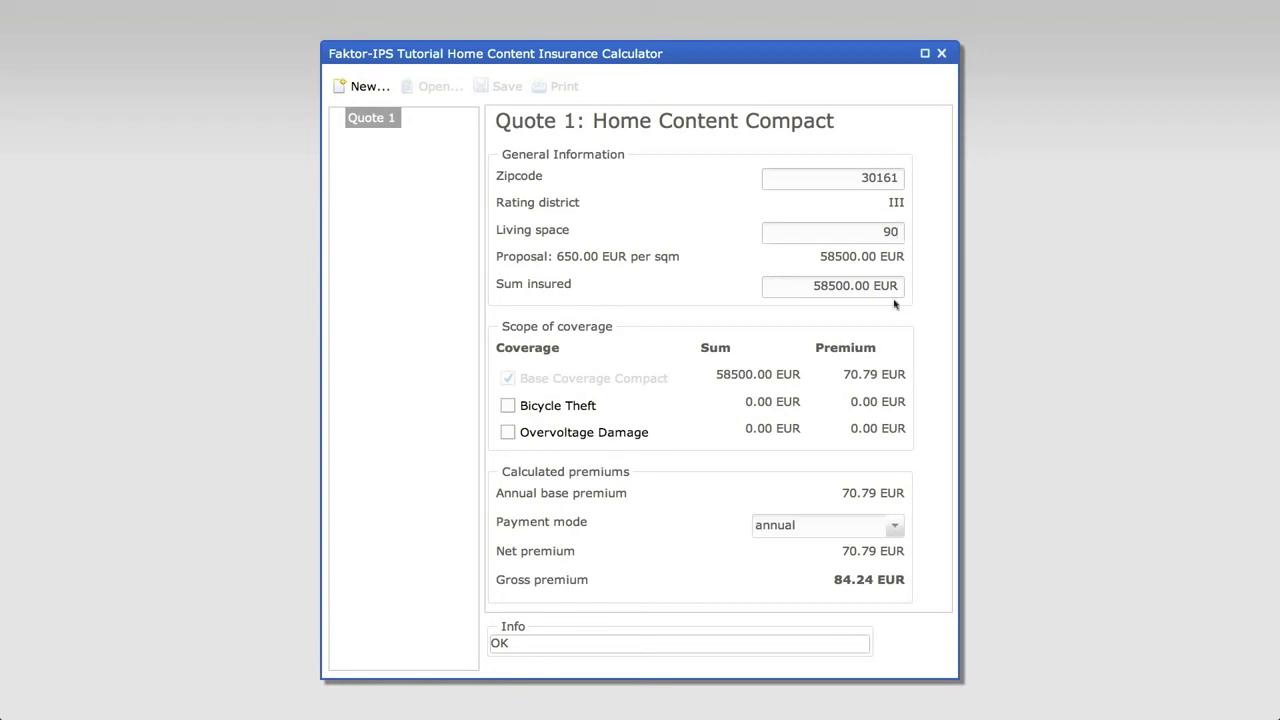
pyautogui.moveTo(862, 347)
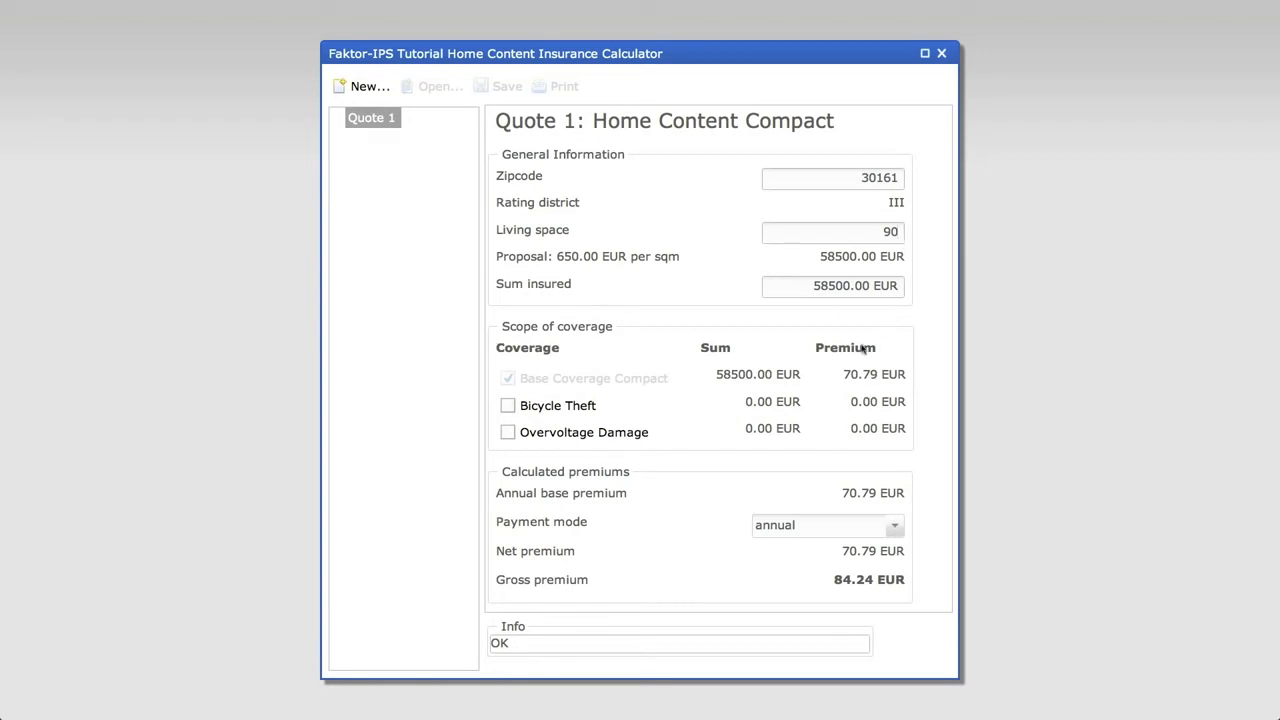
pyautogui.moveTo(705, 406)
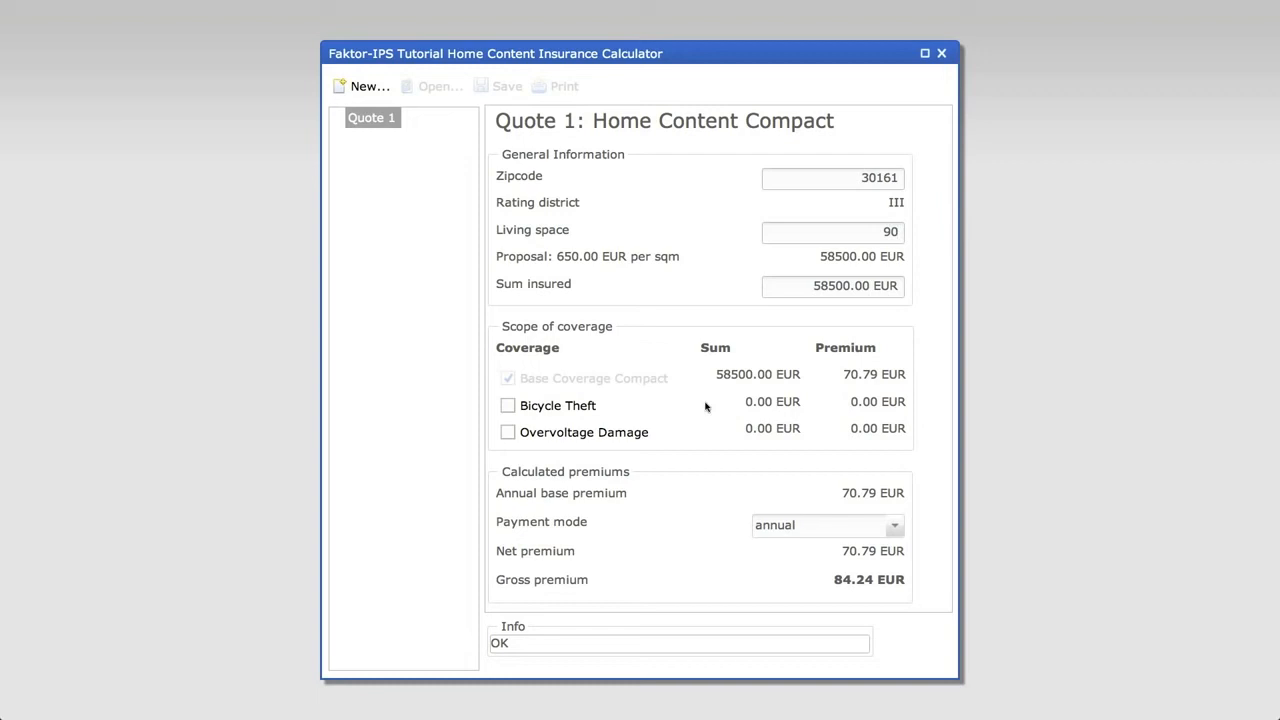
pyautogui.moveTo(535, 405)
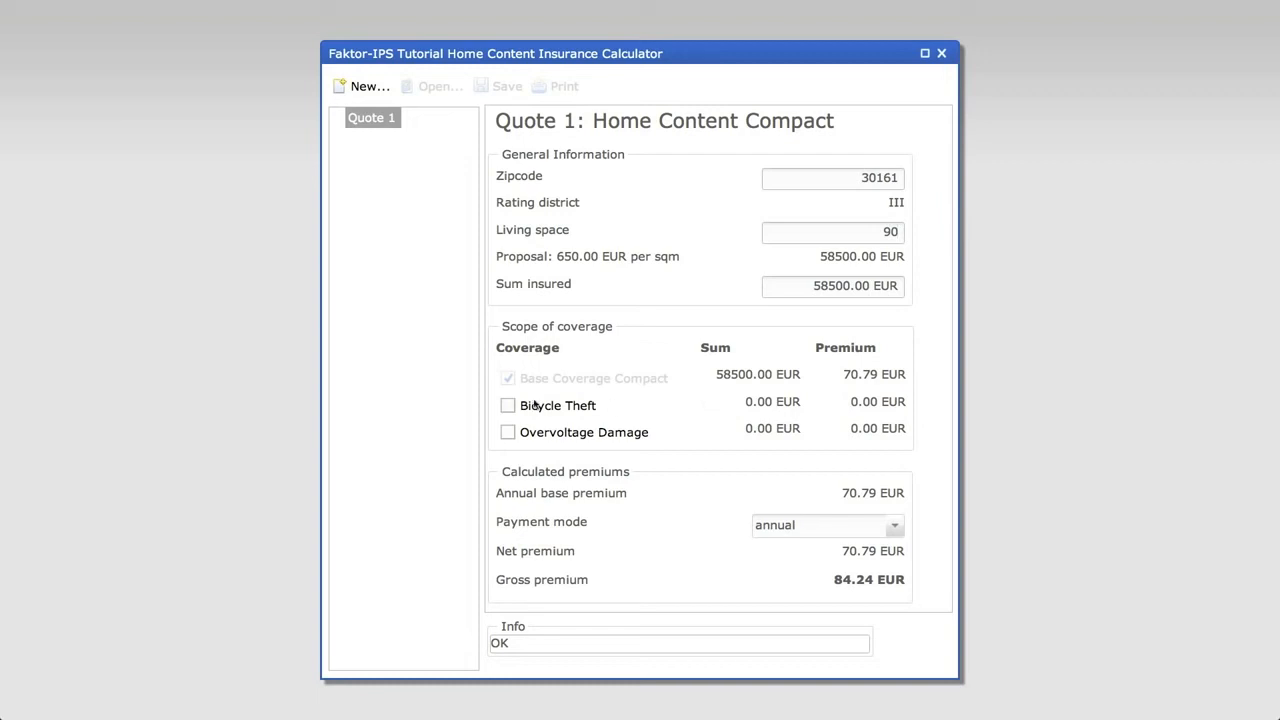
pyautogui.moveTo(652, 390)
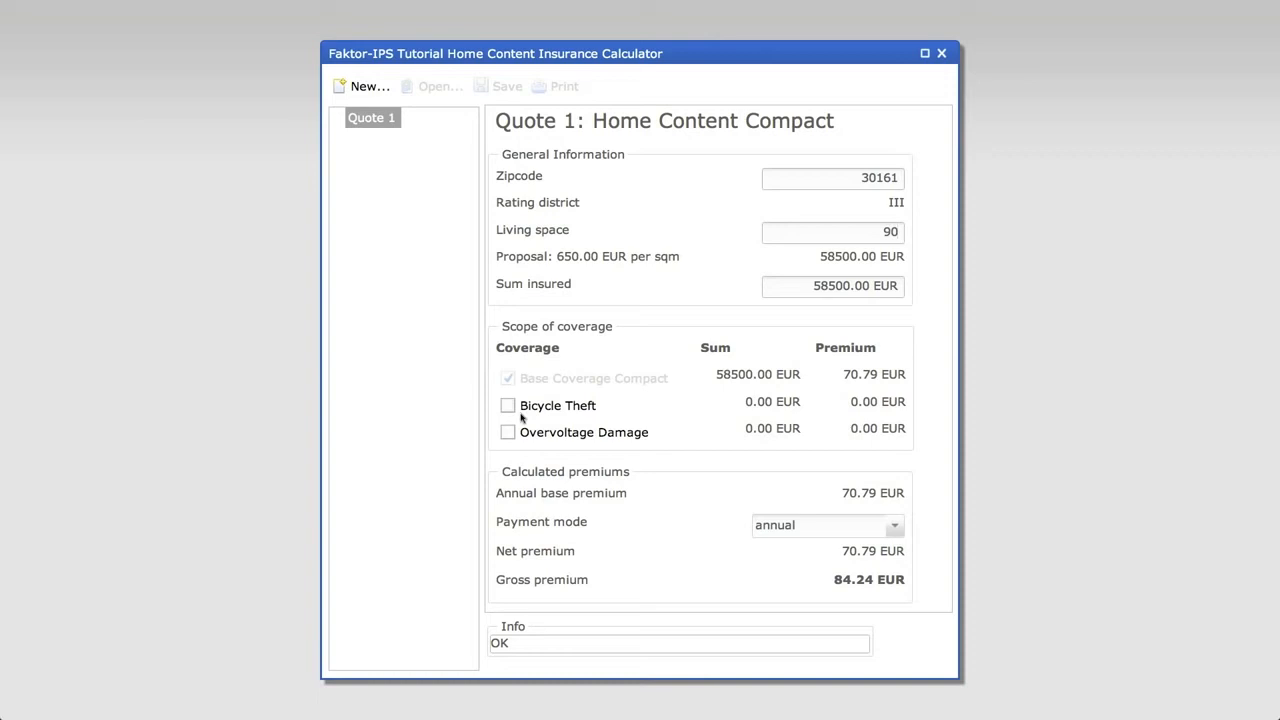
pyautogui.moveTo(524, 413)
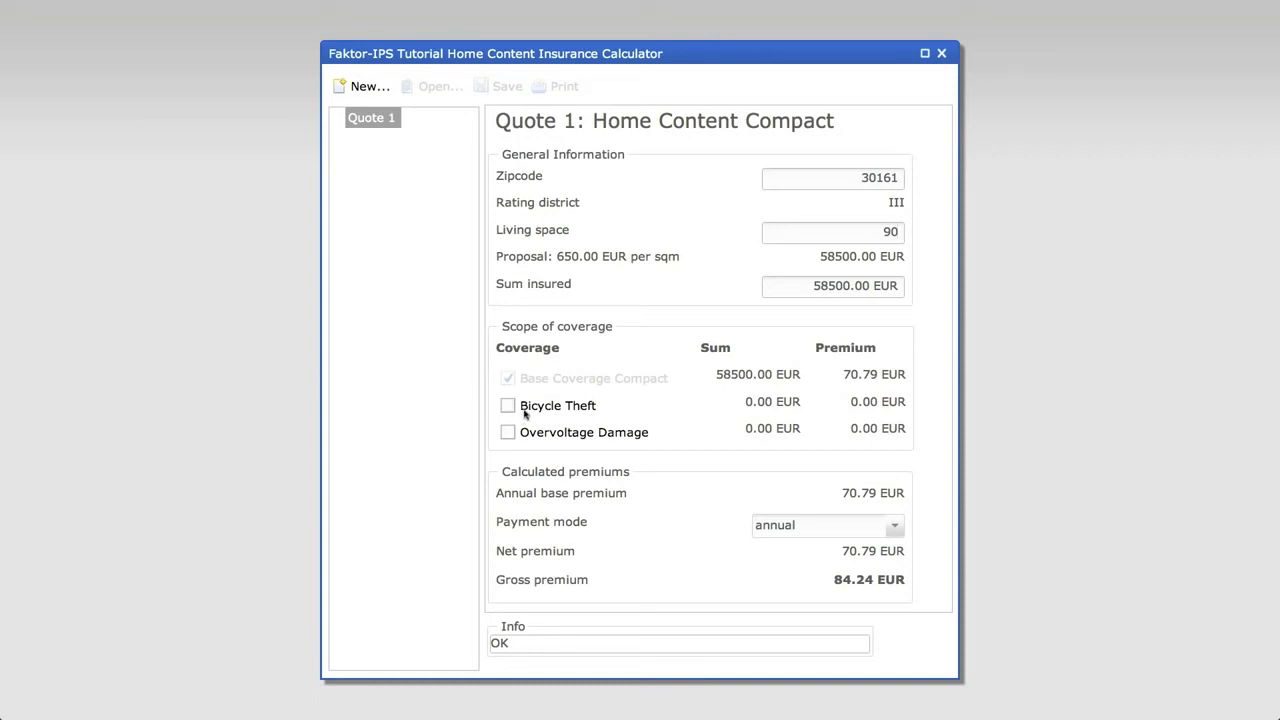
pyautogui.click(507, 405)
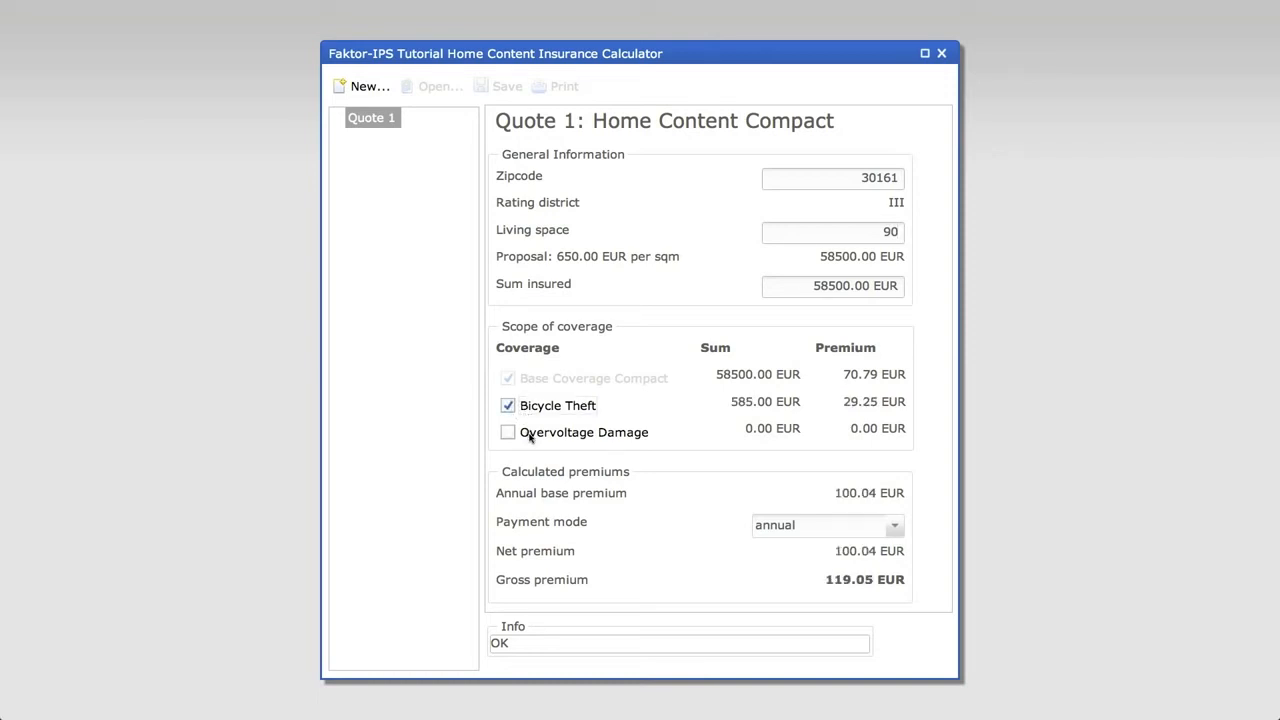
pyautogui.click(507, 432)
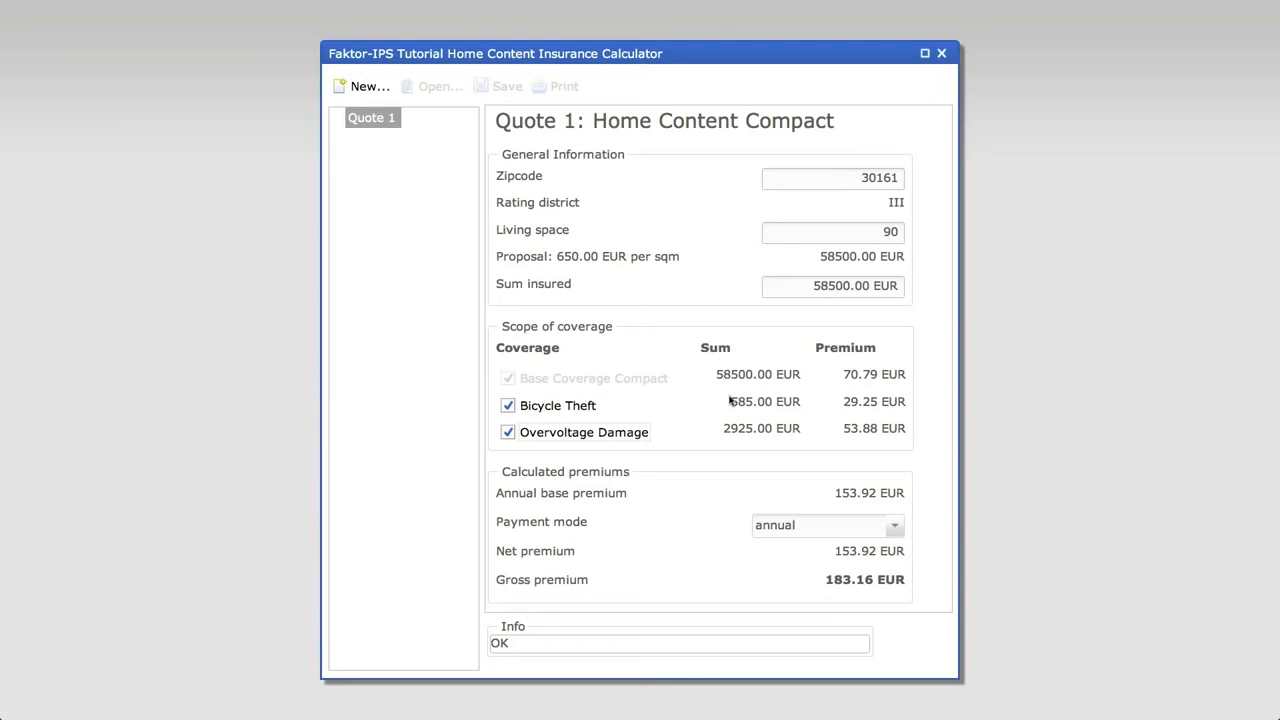
pyautogui.moveTo(893, 362)
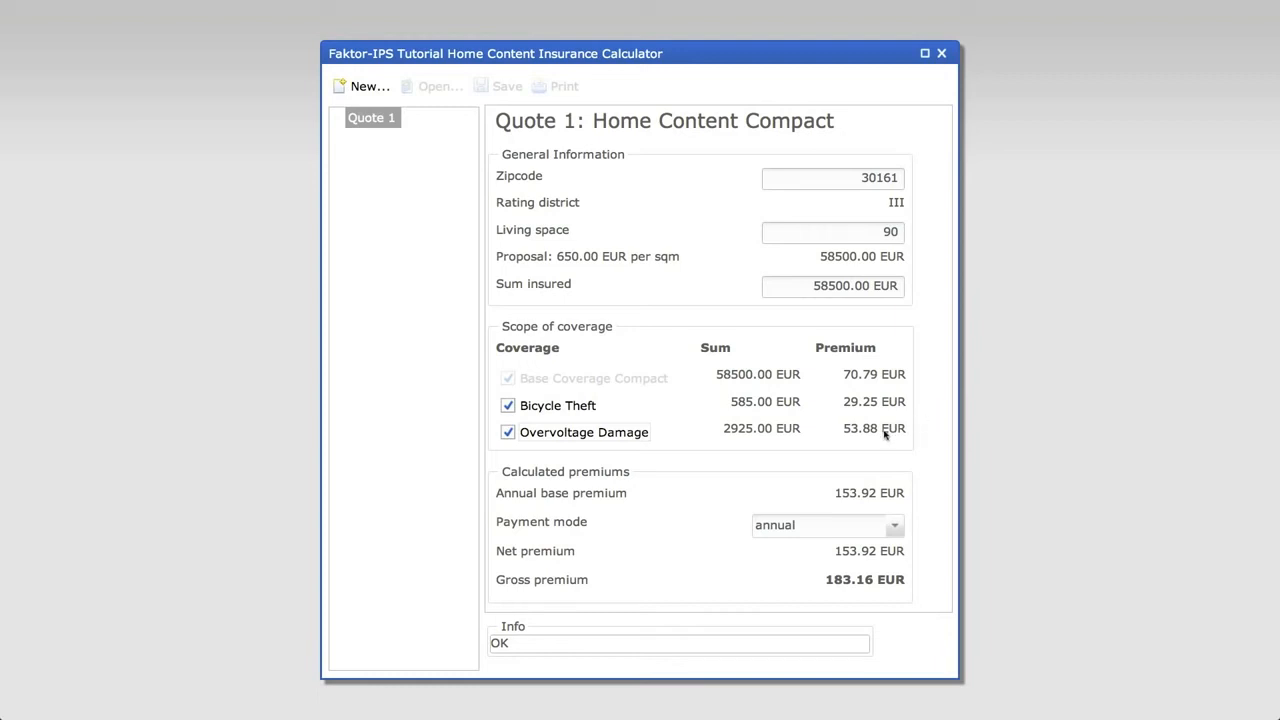
pyautogui.moveTo(673, 631)
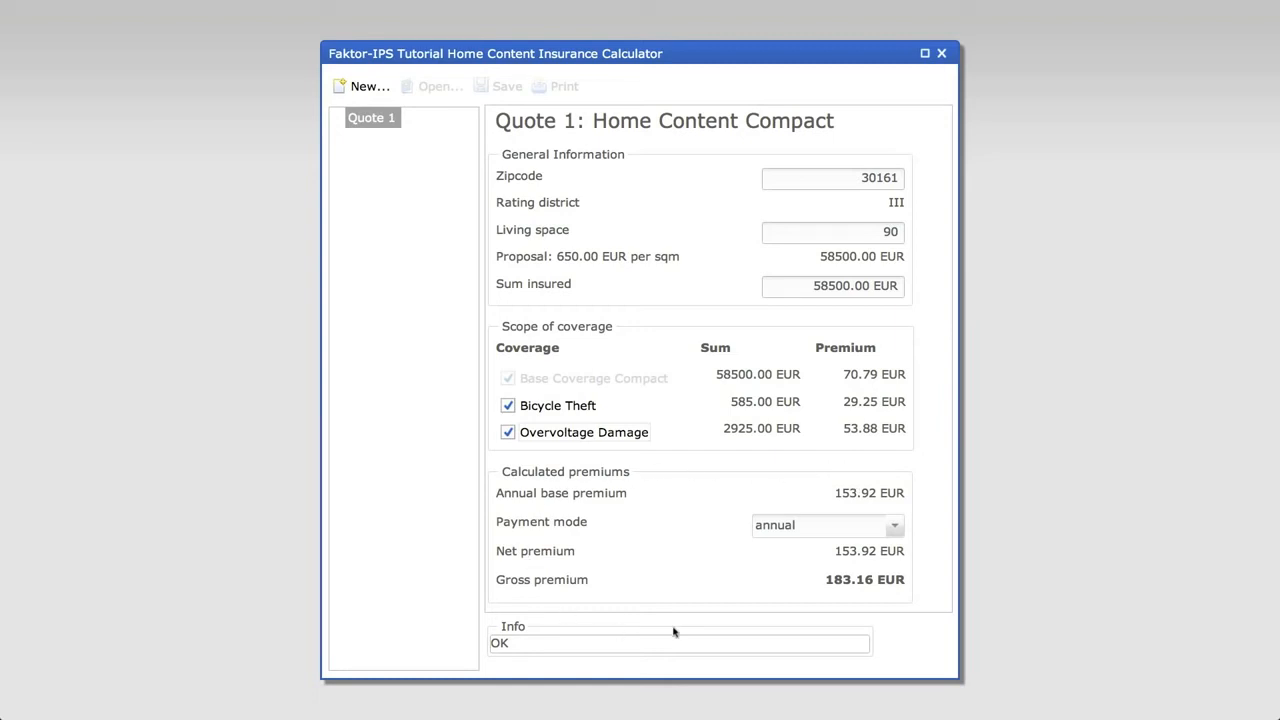
pyautogui.moveTo(910, 478)
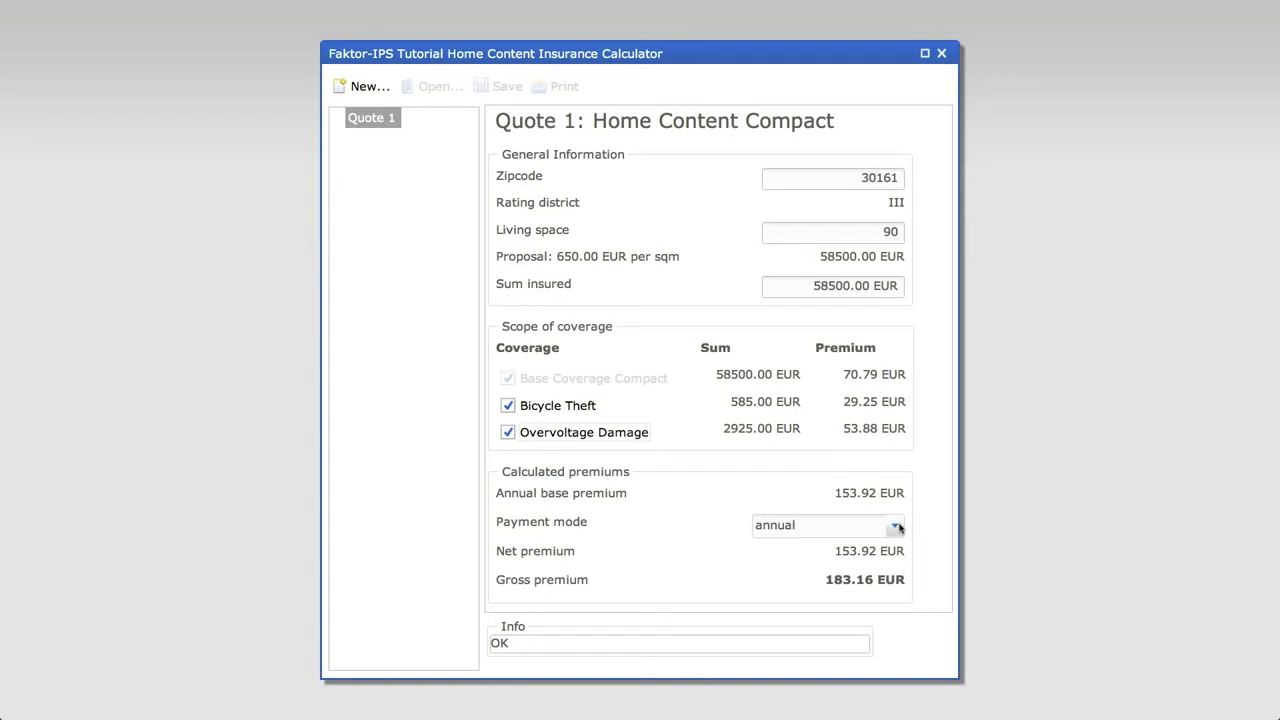
pyautogui.click(896, 525)
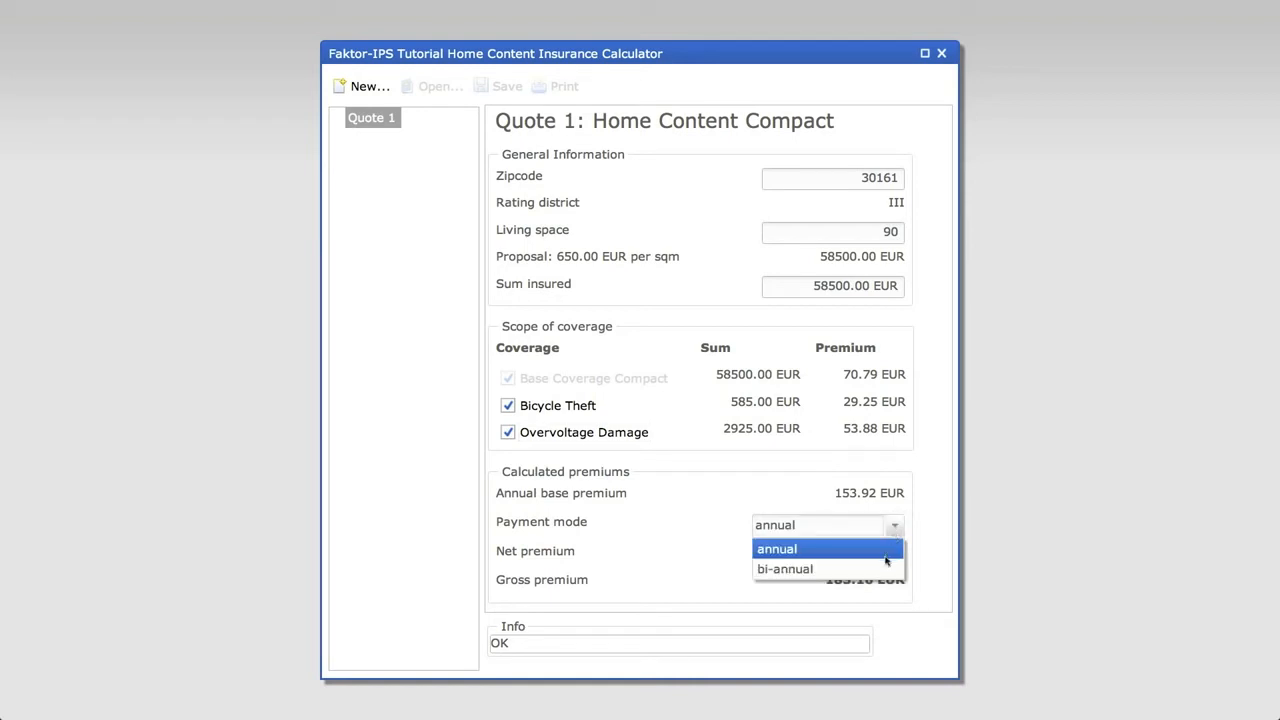
pyautogui.click(785, 569)
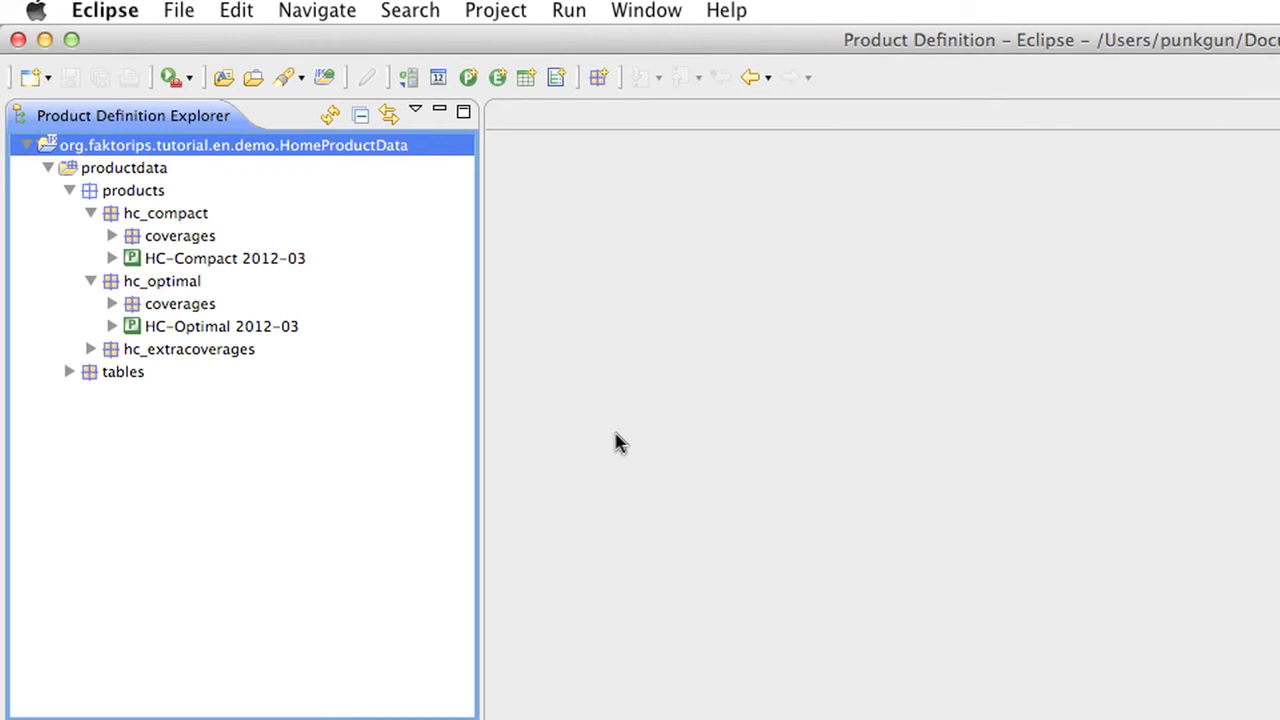
pyautogui.moveTo(617, 428)
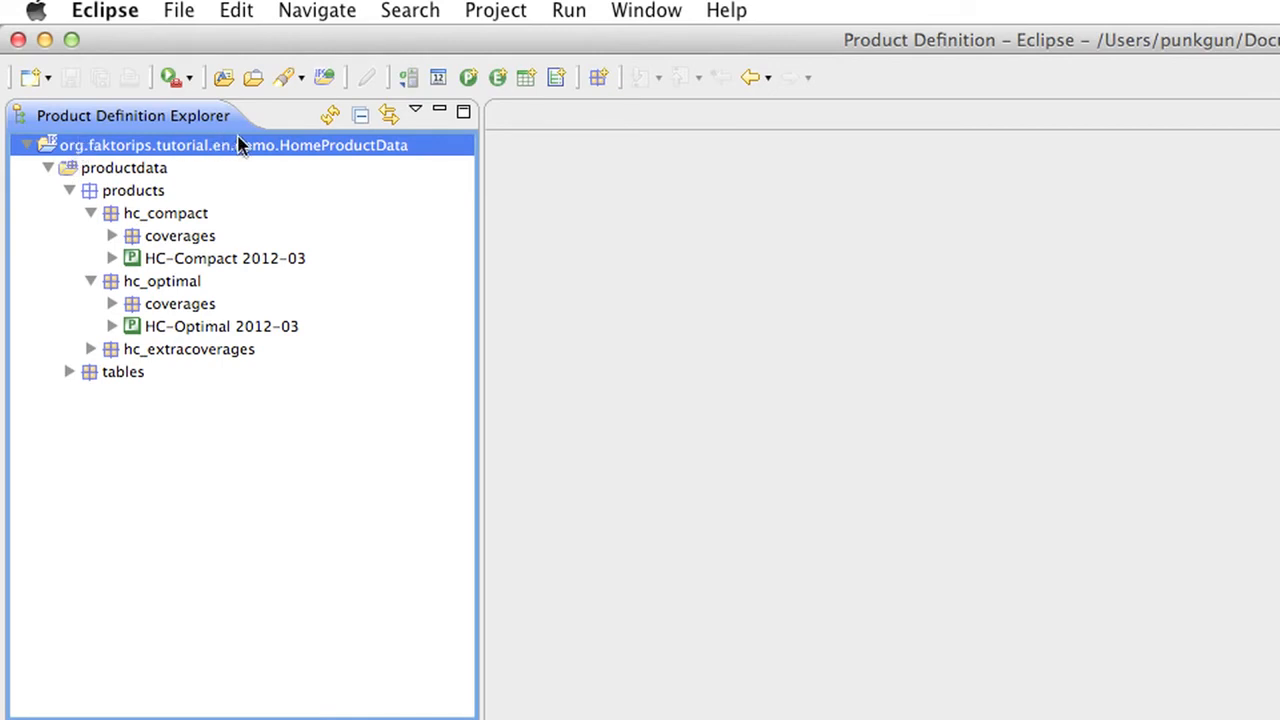
pyautogui.moveTo(308, 272)
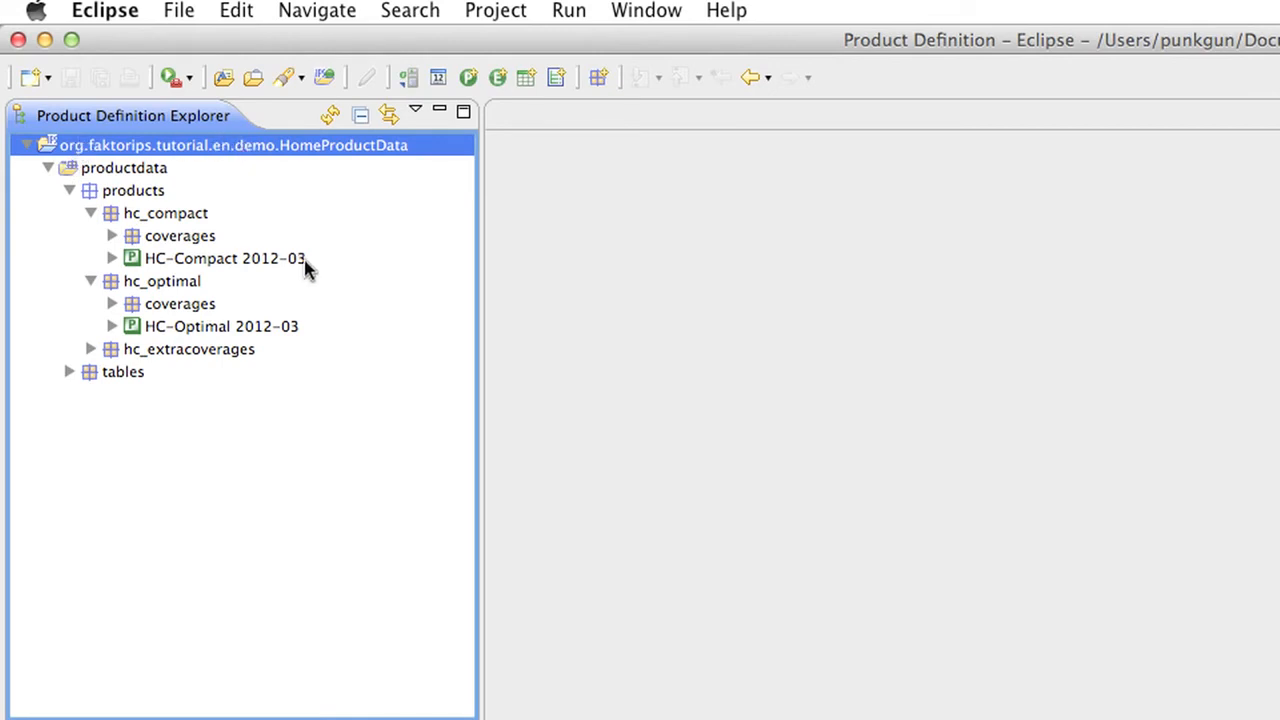
pyautogui.click(224, 258)
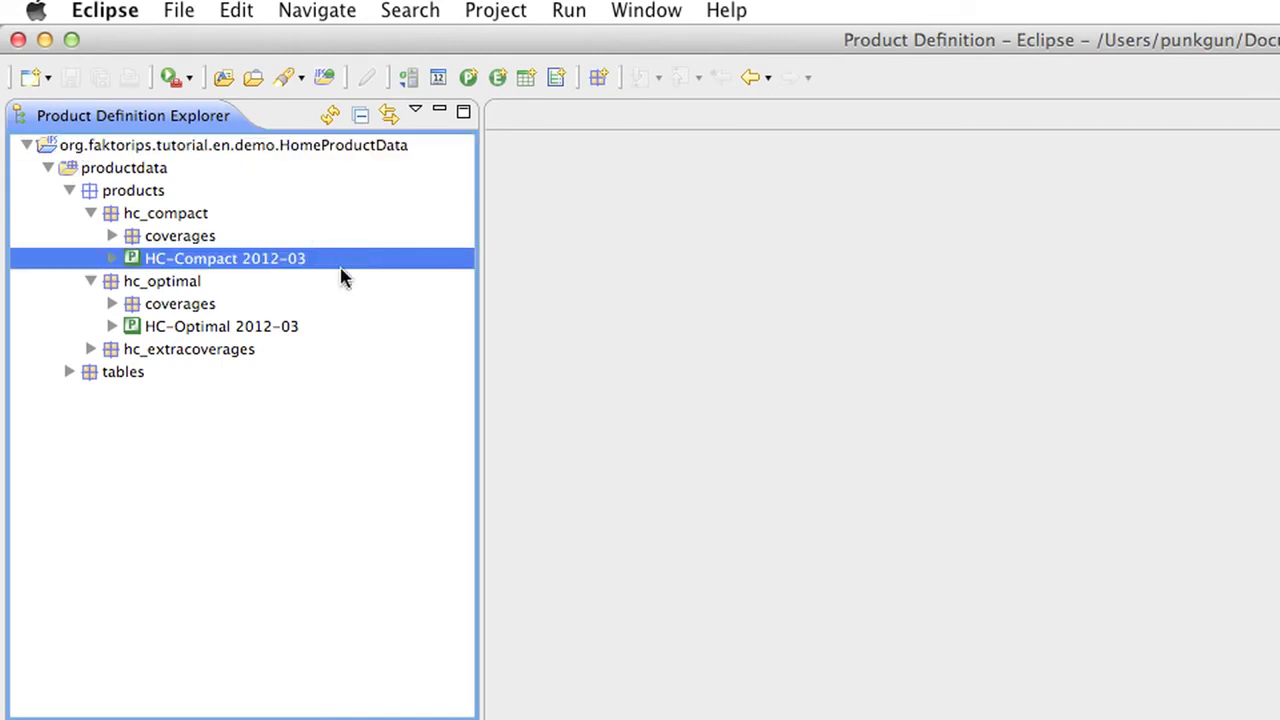
pyautogui.click(221, 326)
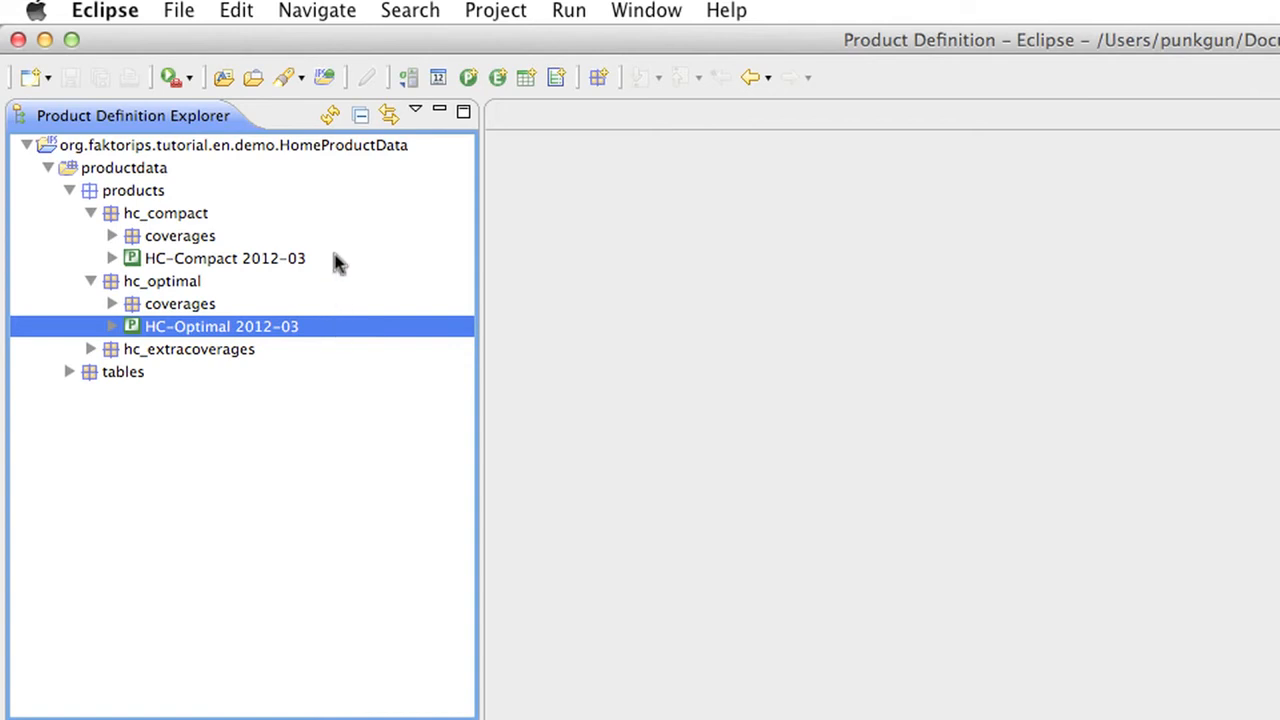
# Open HC-Compact 2012-03 maximized and inspect sum insured per sqm, payment method, and living space/sum insured maxima
pyautogui.doubleClick(225, 258)
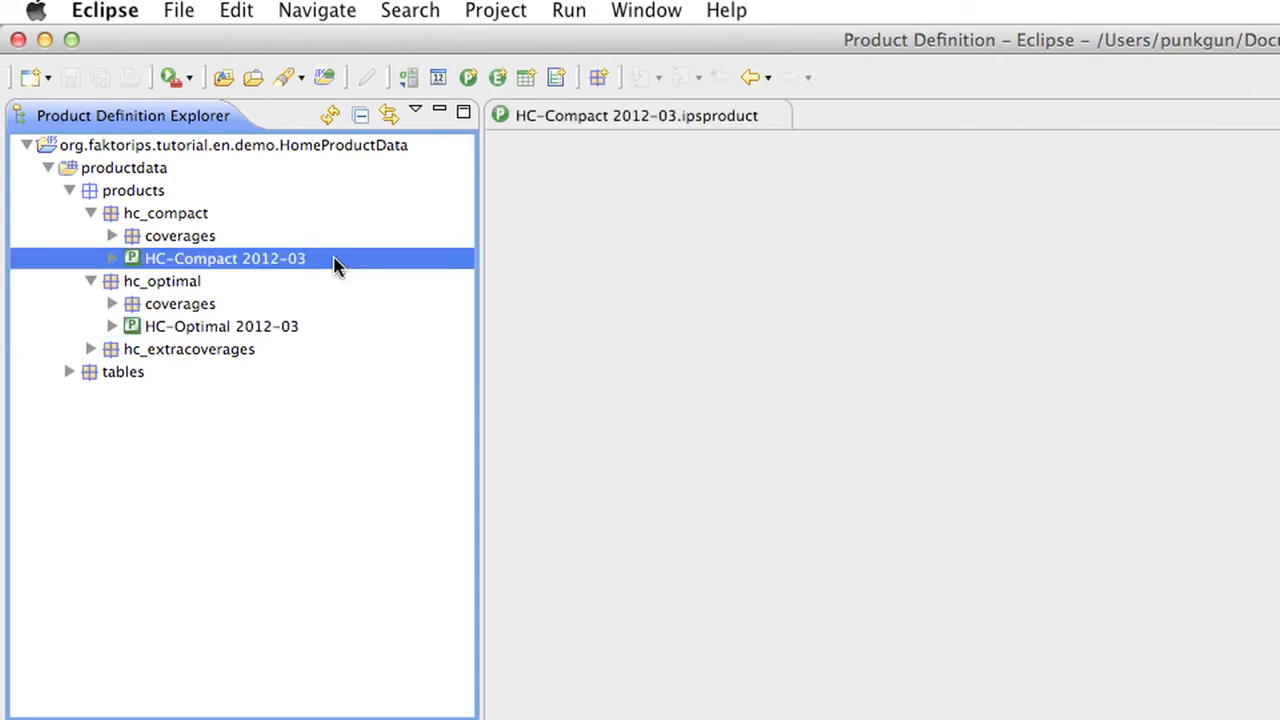
pyautogui.doubleClick(224, 258)
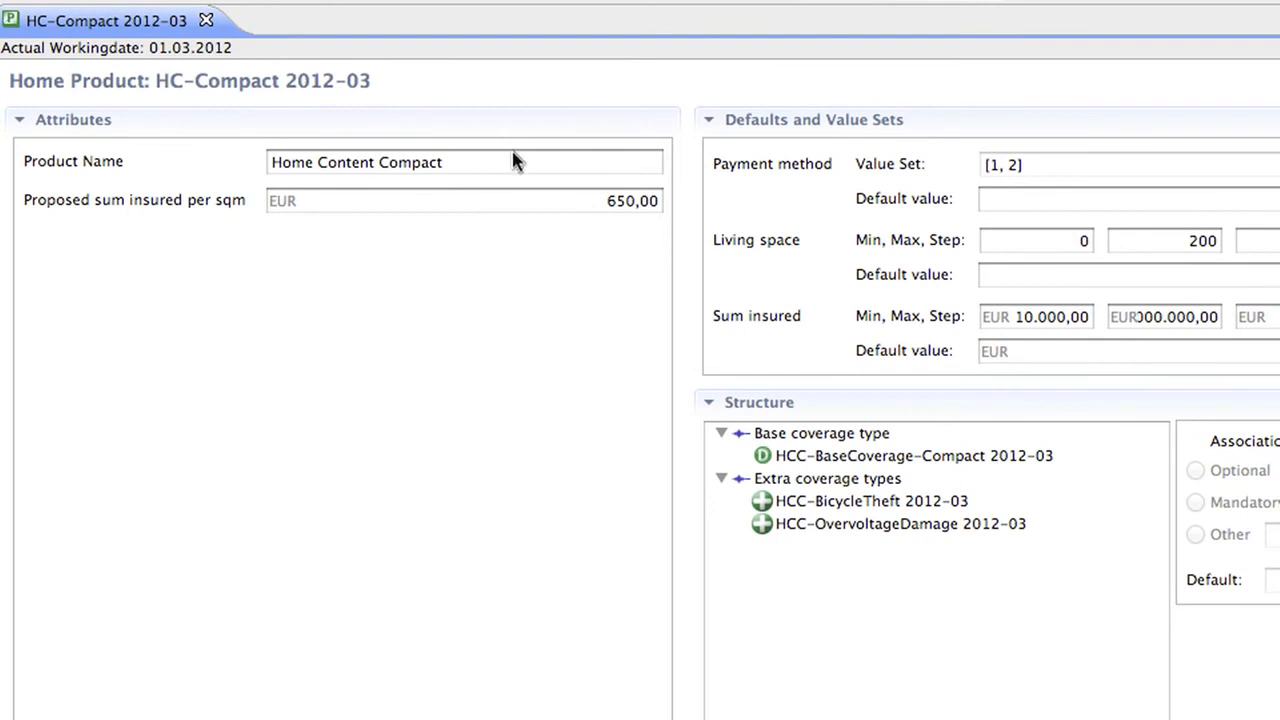
pyautogui.click(464, 162)
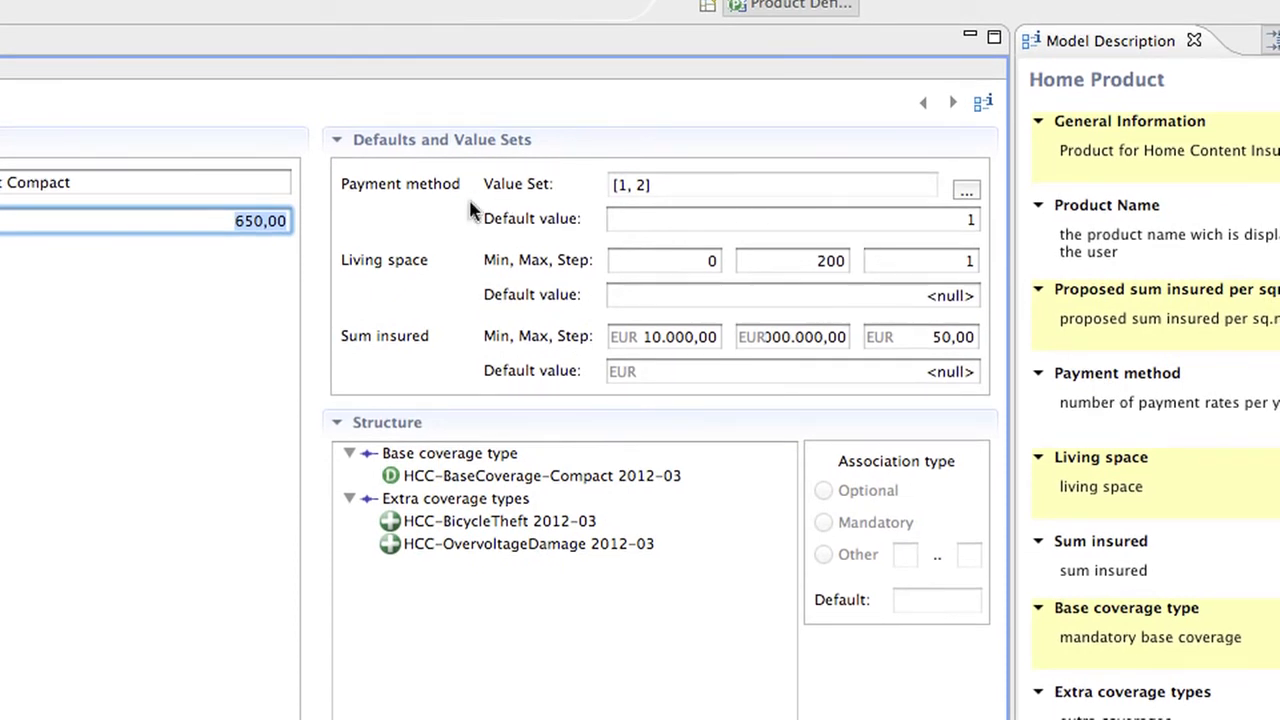
pyautogui.moveTo(445, 200)
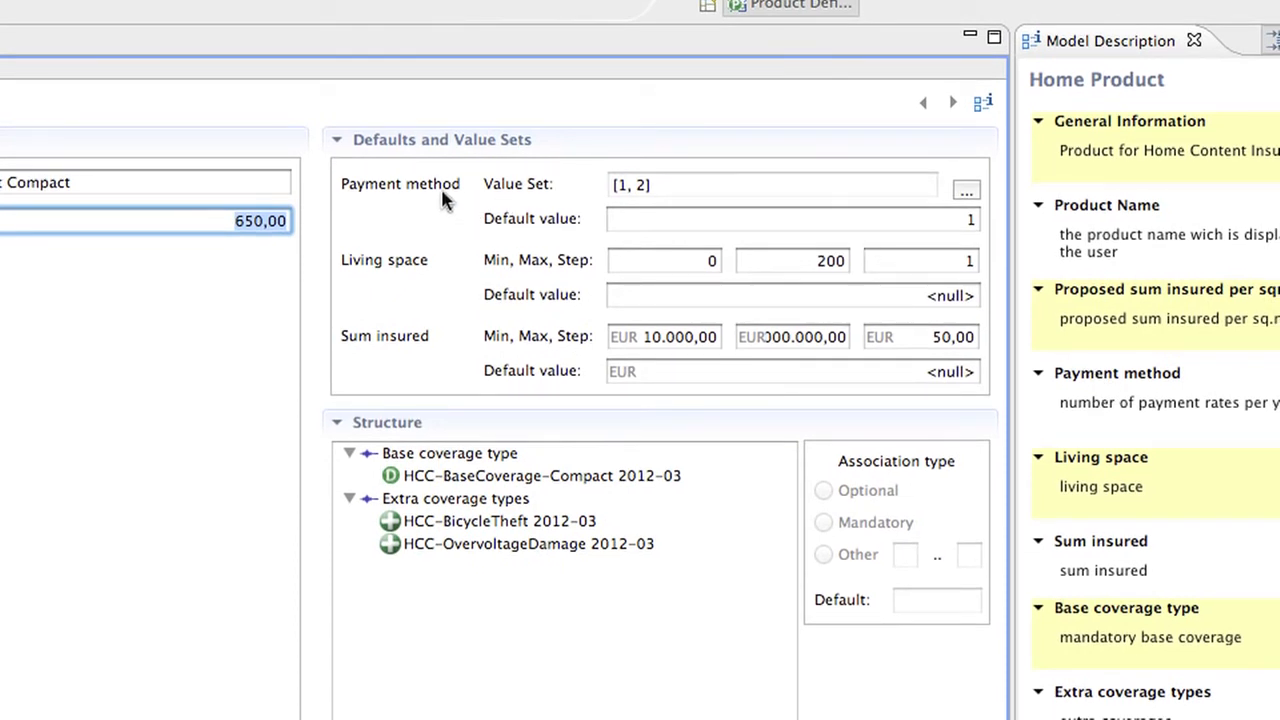
pyautogui.moveTo(418, 348)
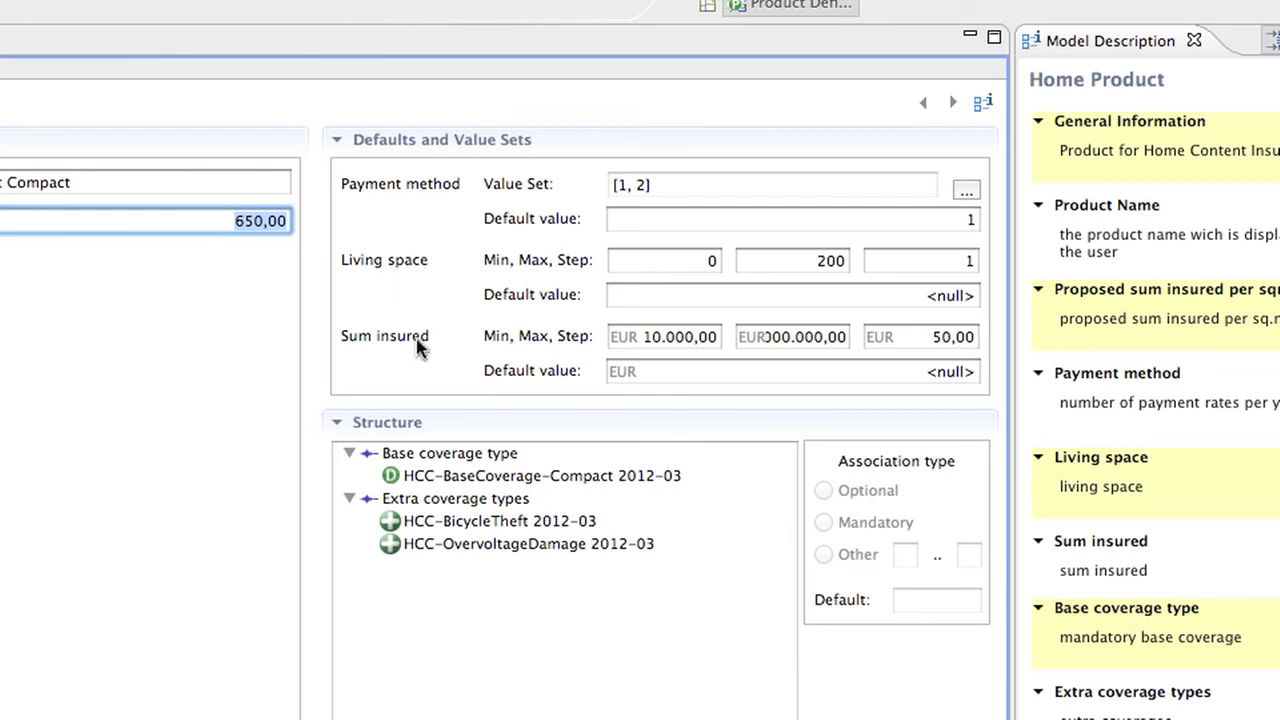
pyautogui.moveTo(480, 332)
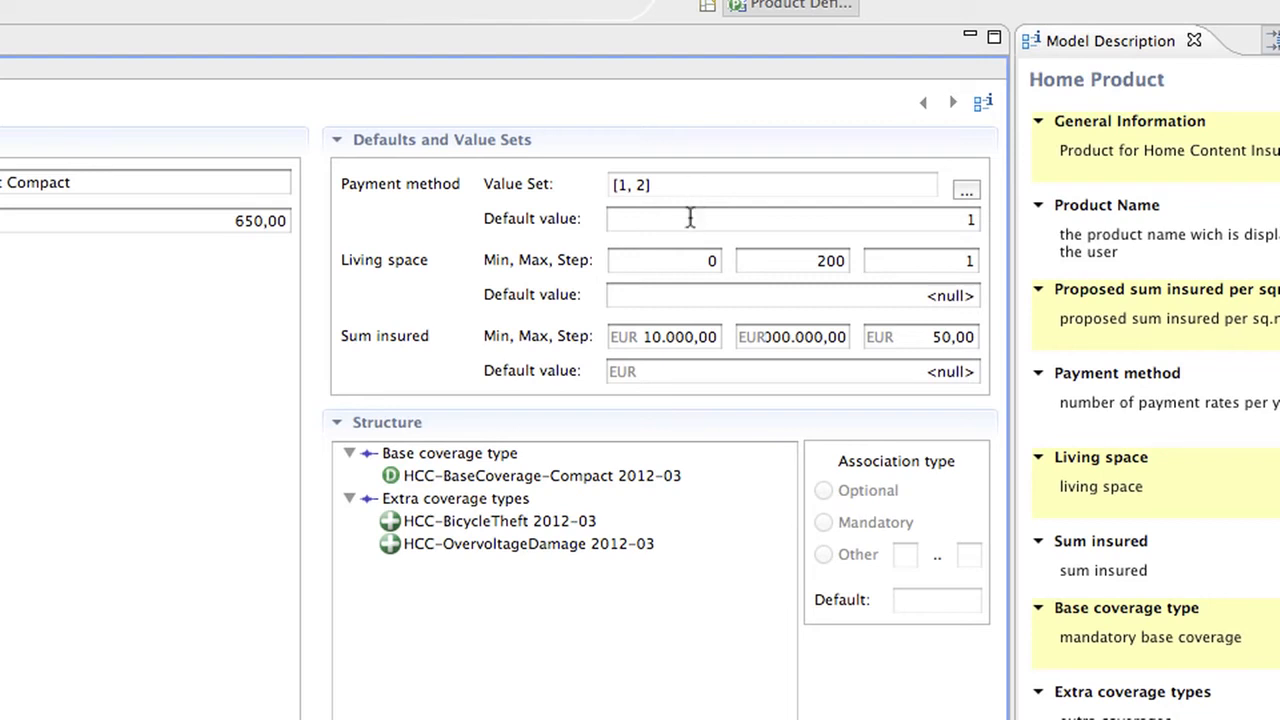
pyautogui.click(790, 218)
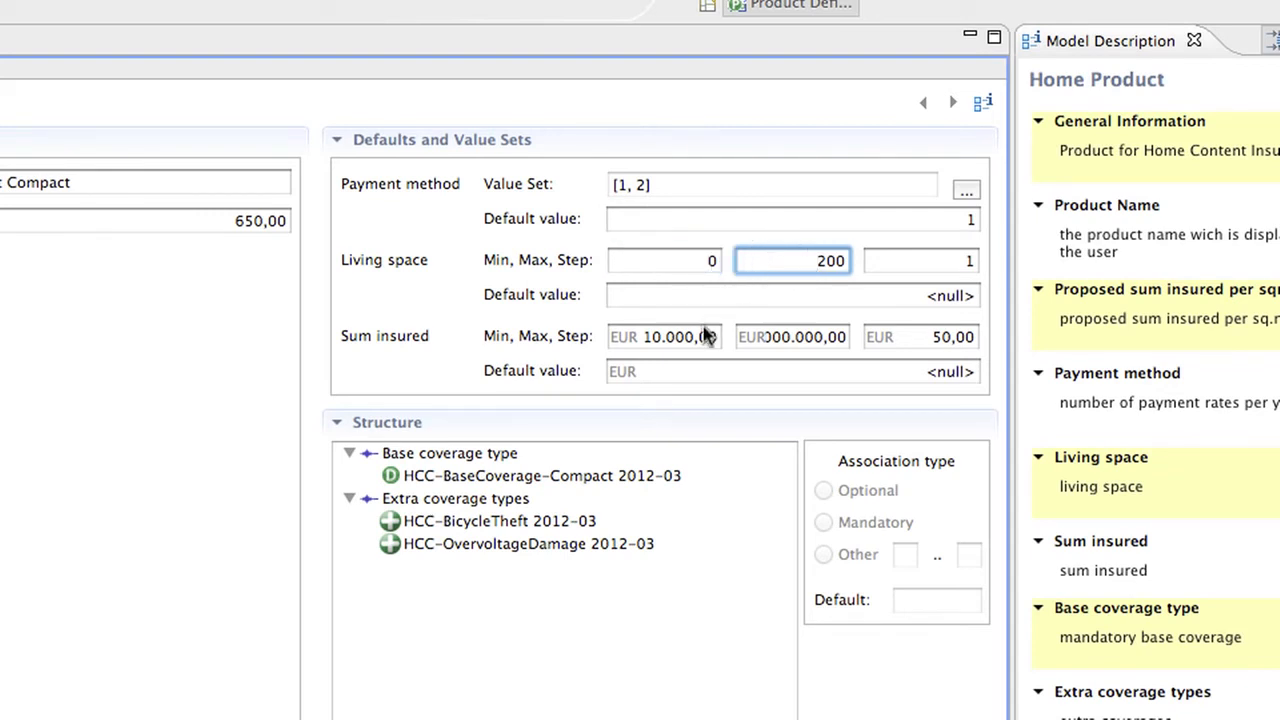
pyautogui.click(665, 336)
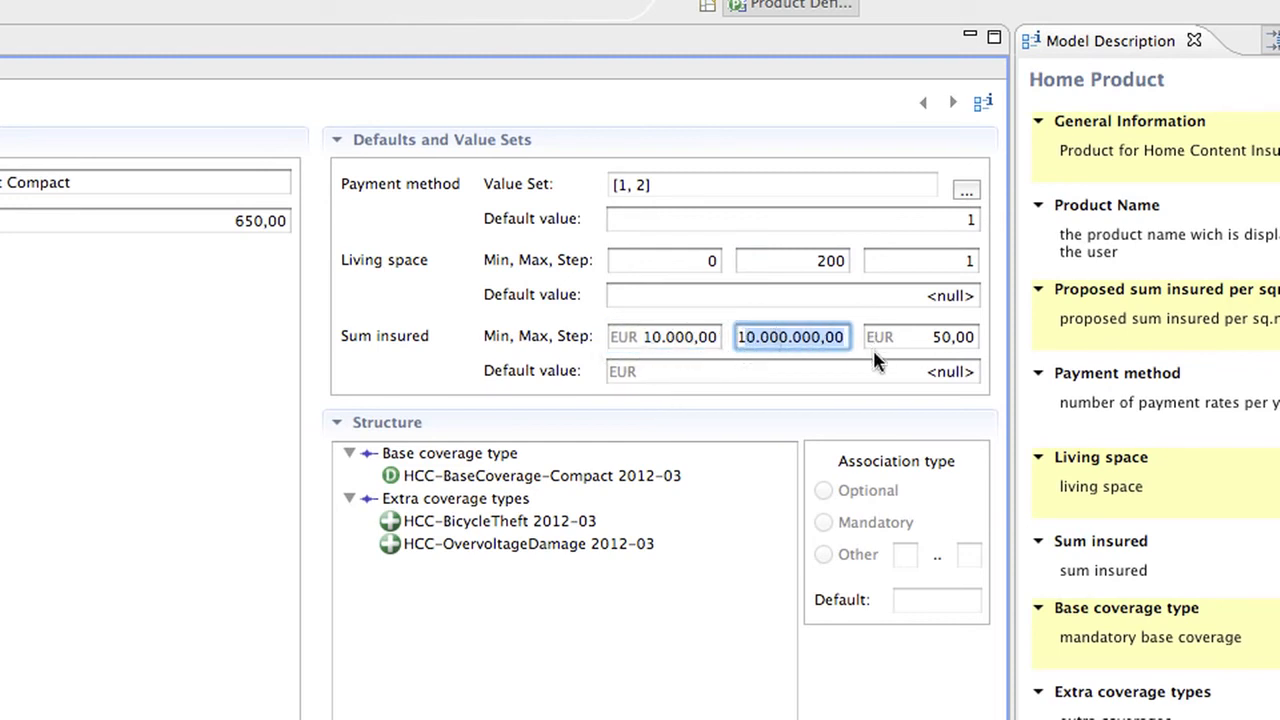
pyautogui.click(919, 336)
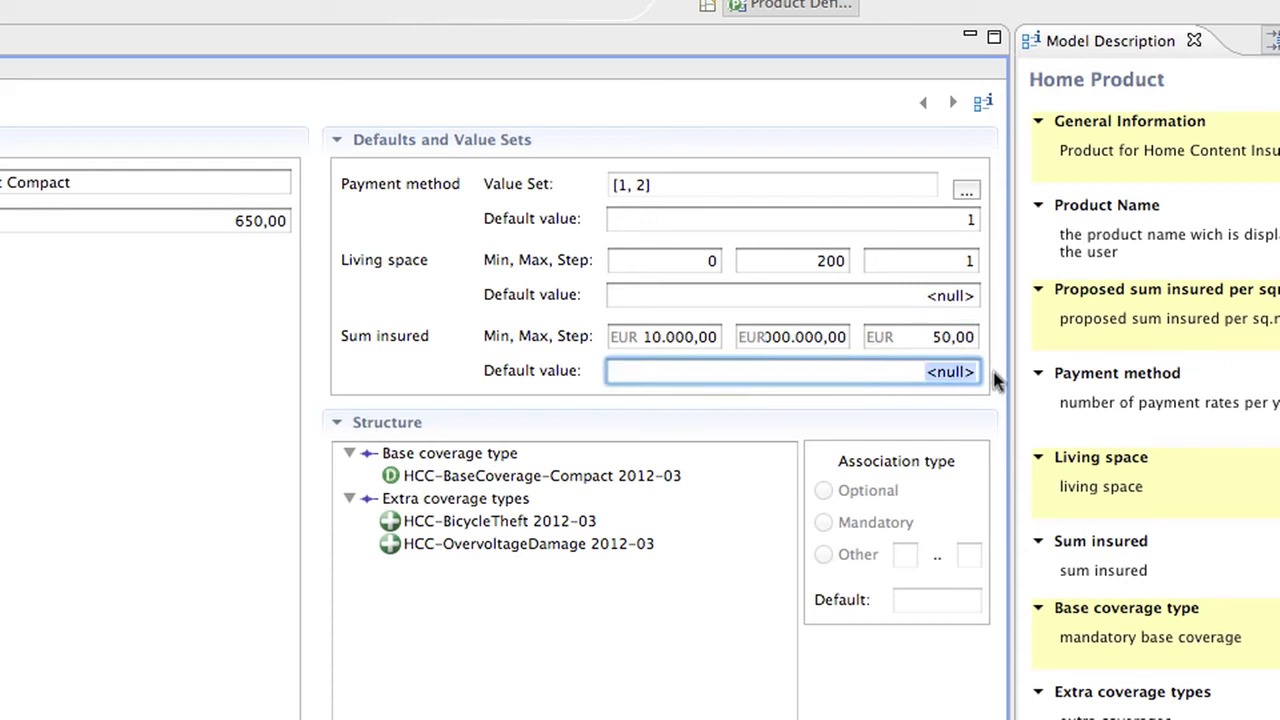
pyautogui.moveTo(985, 368)
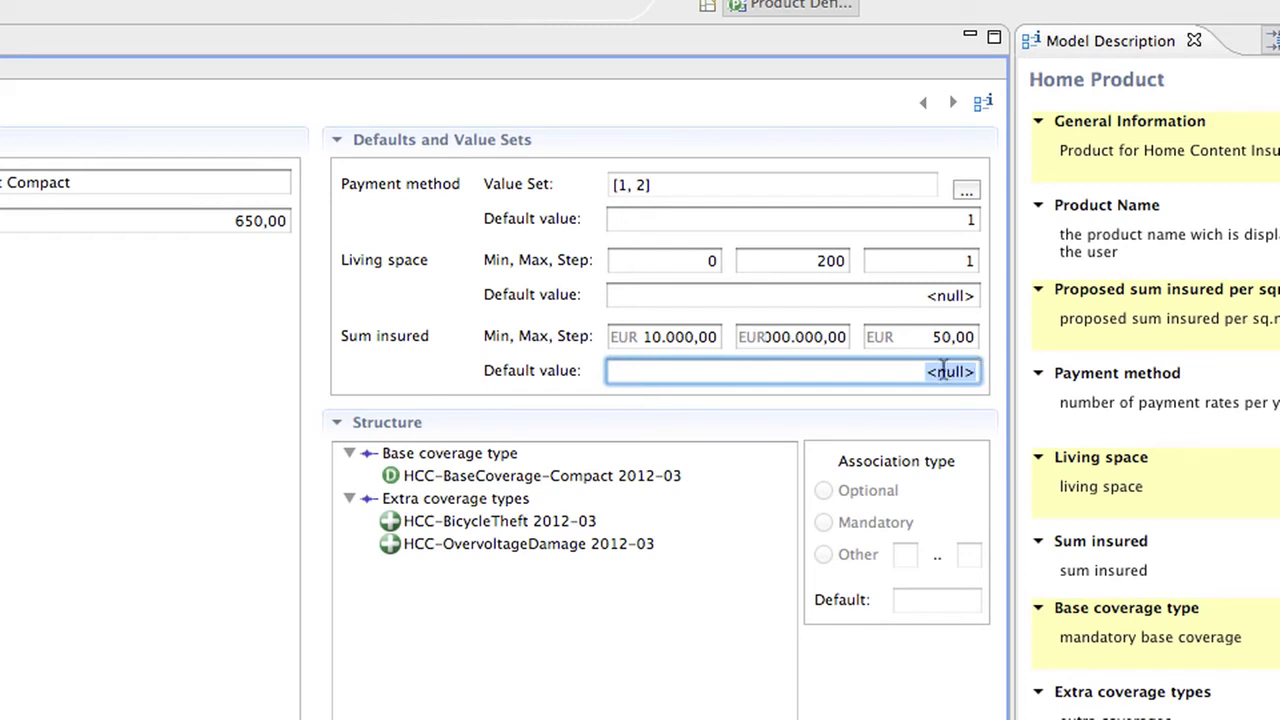
pyautogui.scroll(-3)
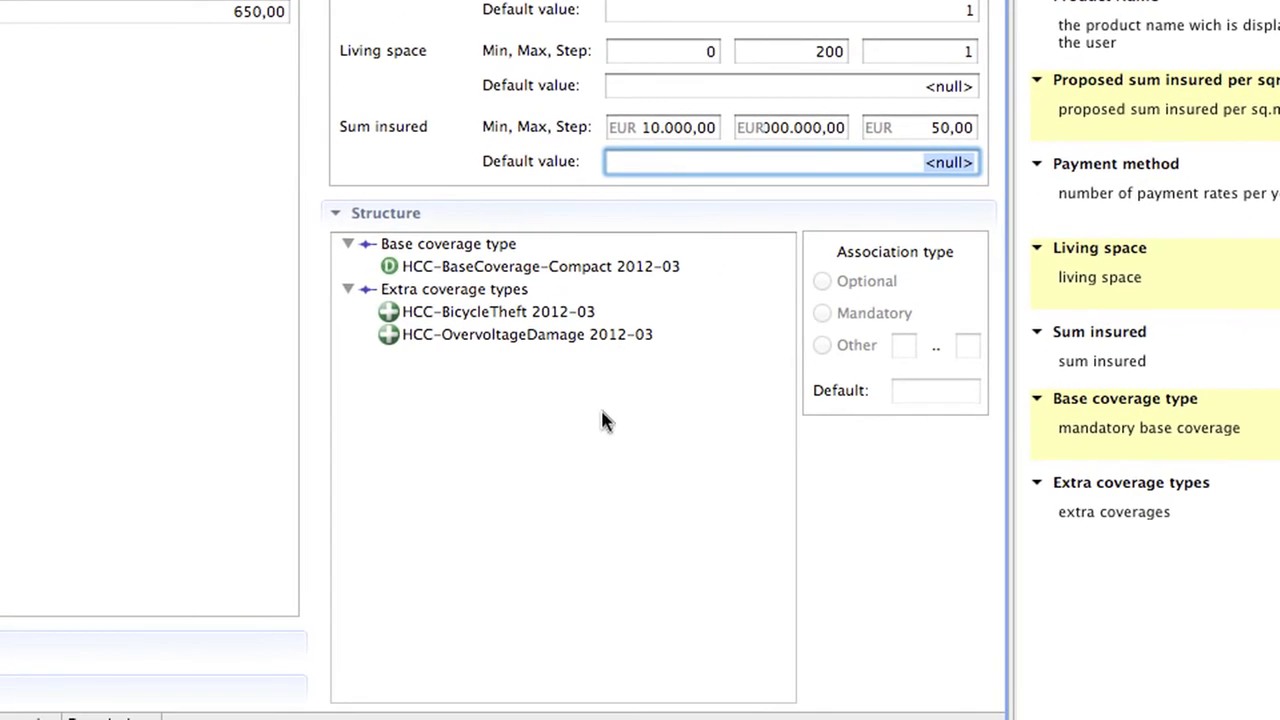
pyautogui.moveTo(700, 286)
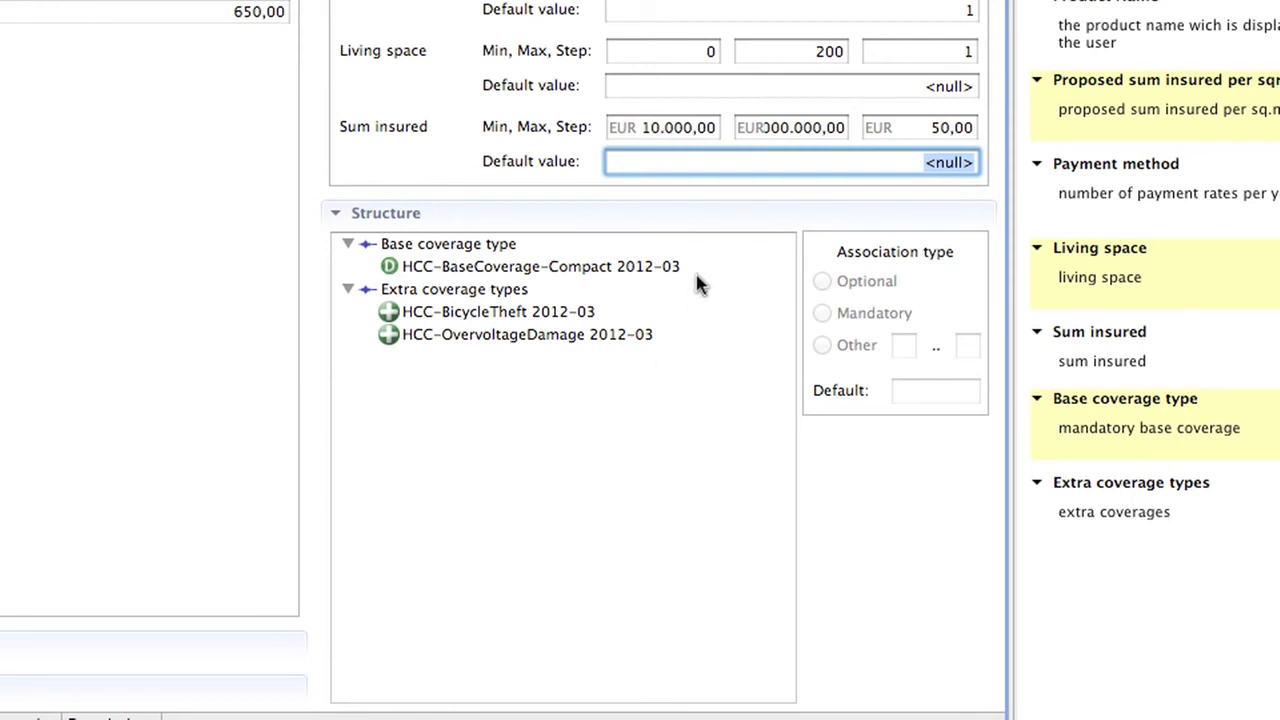
pyautogui.moveTo(668, 280)
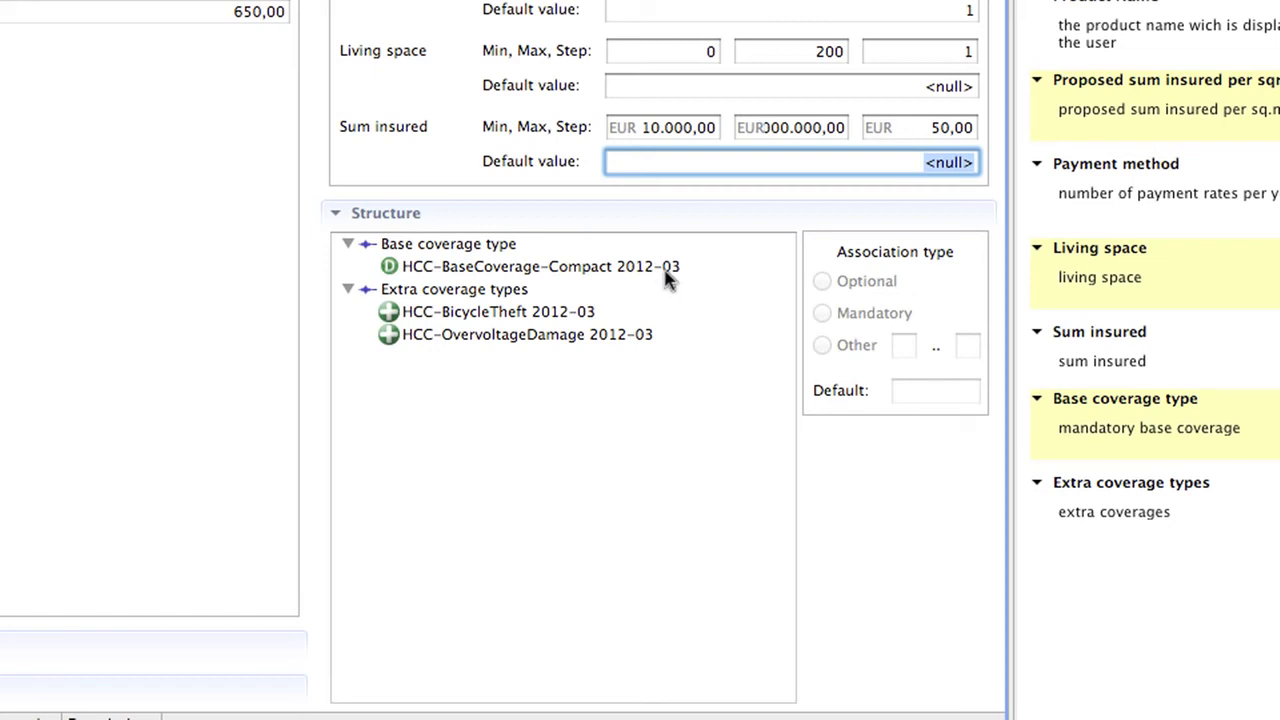
pyautogui.click(539, 266)
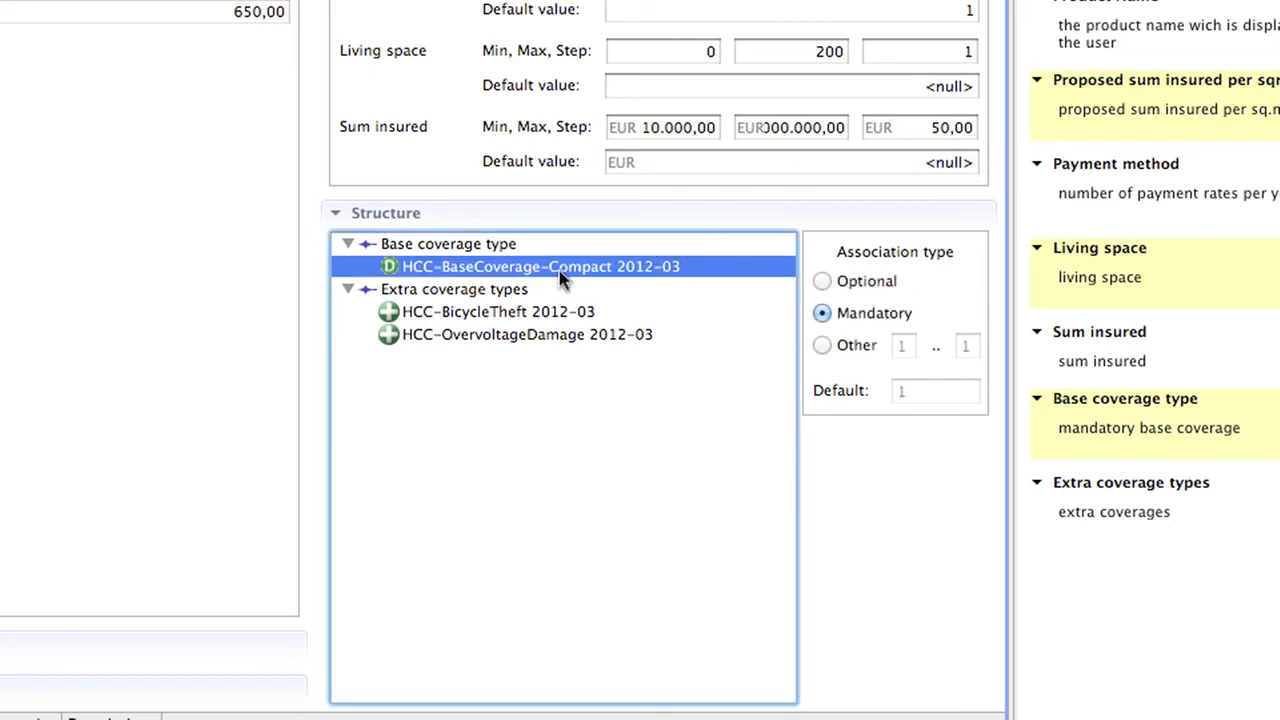
pyautogui.moveTo(440, 275)
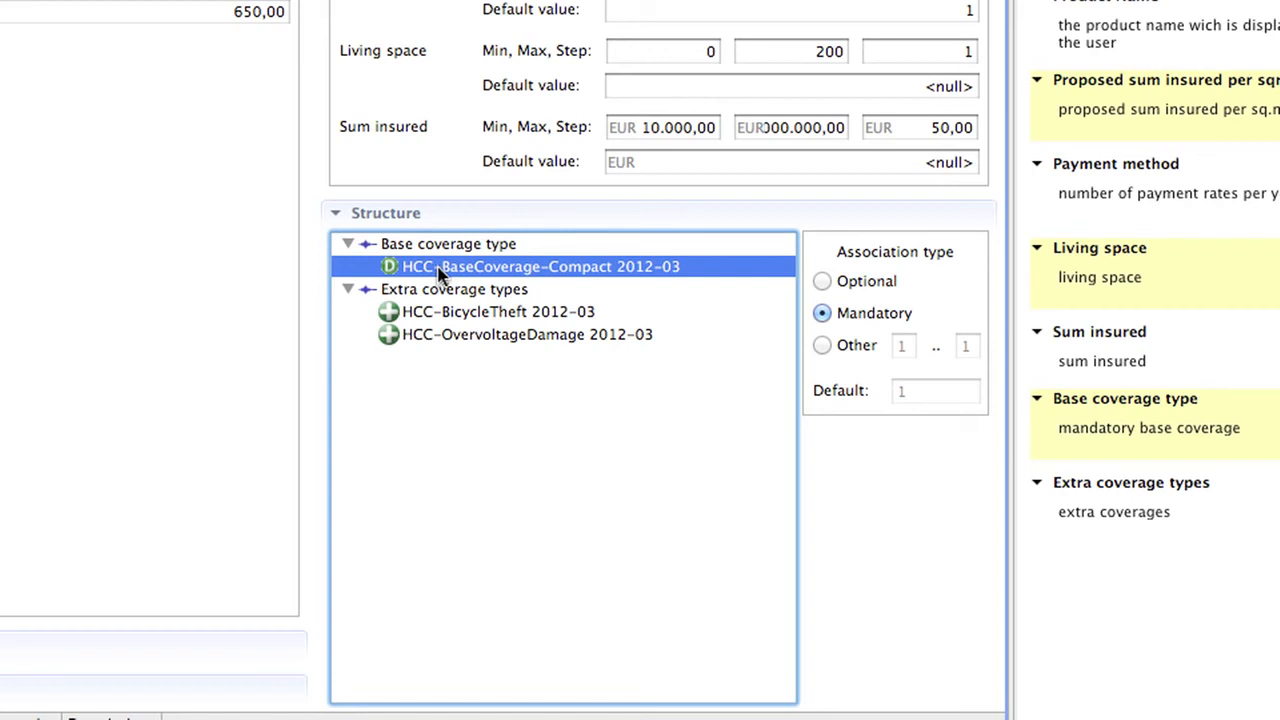
pyautogui.click(497, 311)
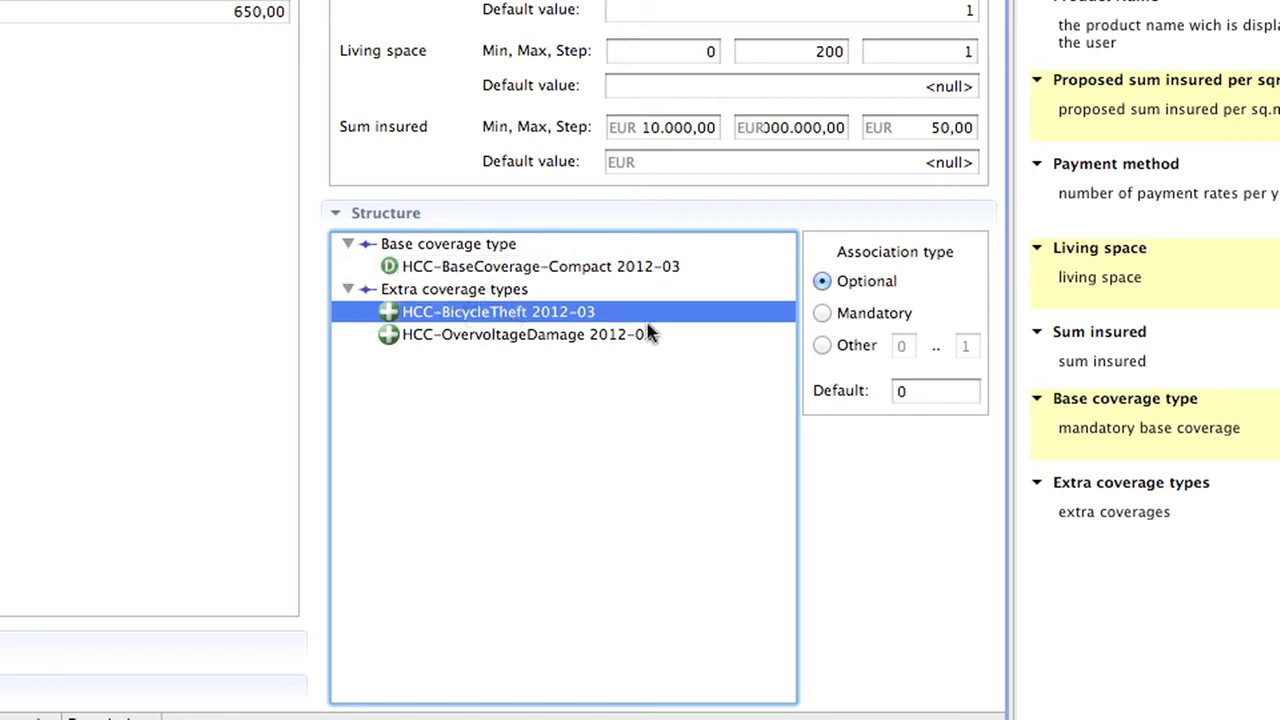
pyautogui.click(527, 334)
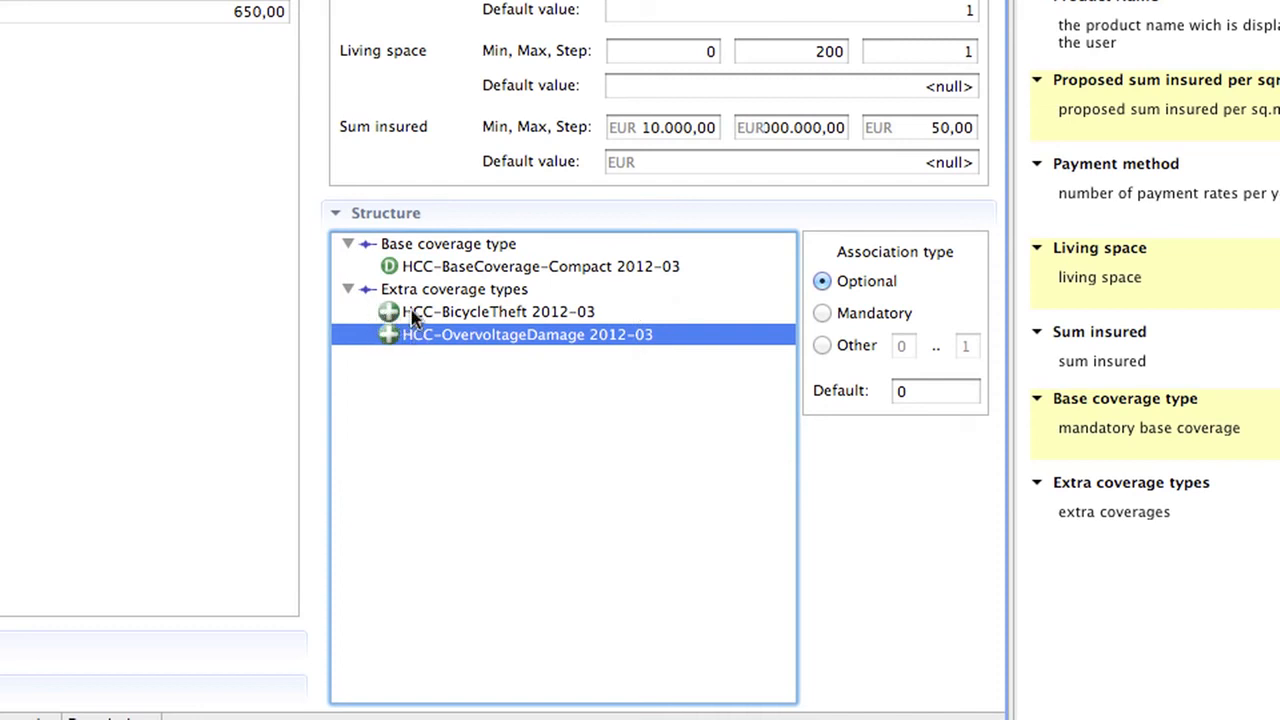
pyautogui.moveTo(892, 350)
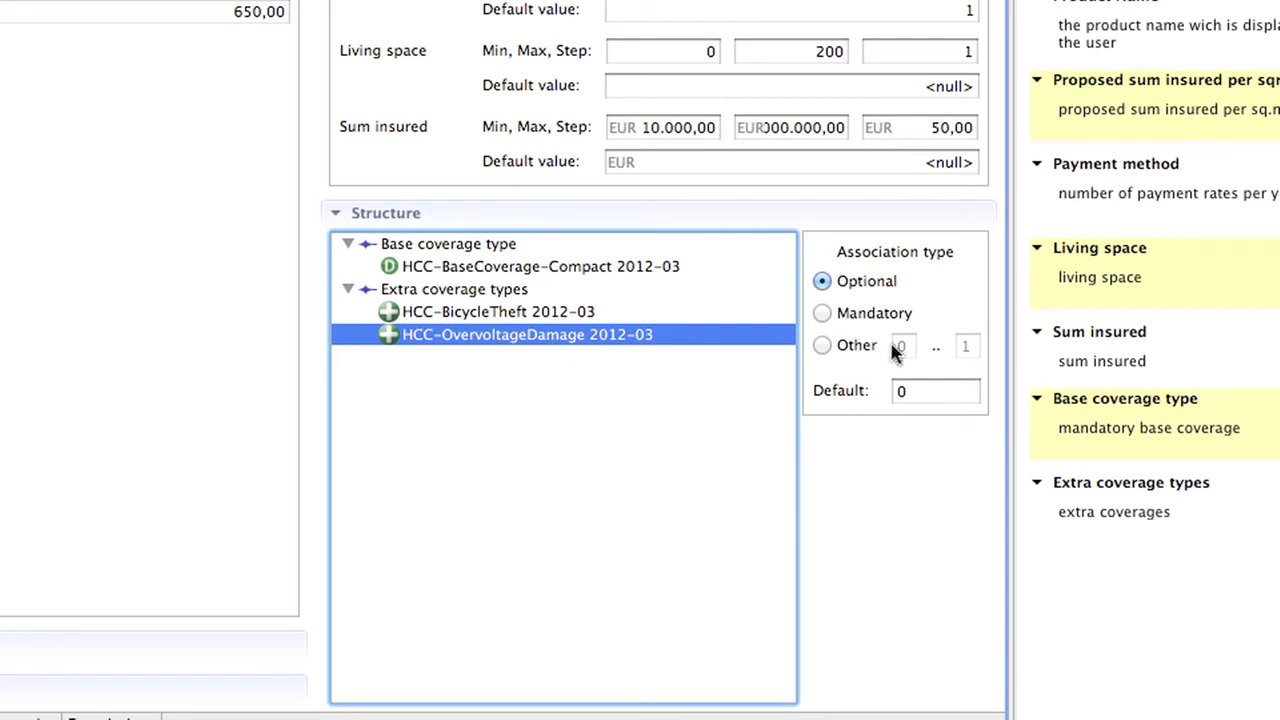
pyautogui.moveTo(883, 395)
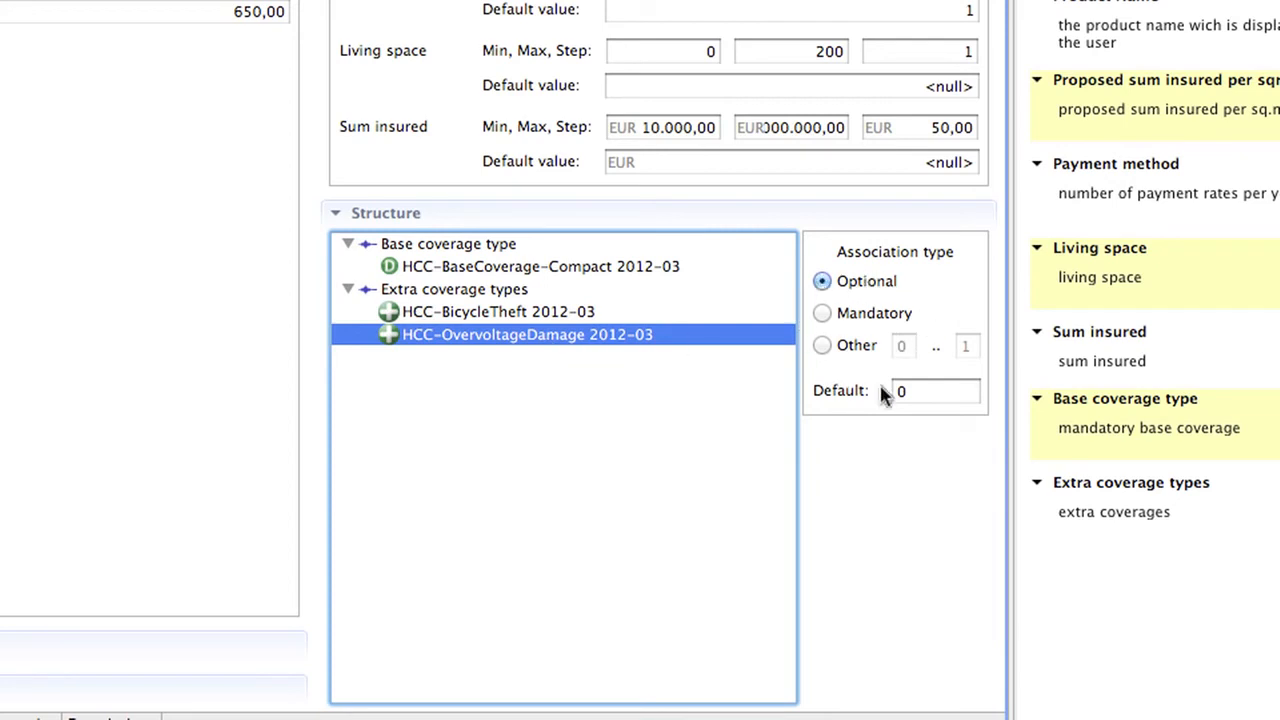
pyautogui.click(935, 390)
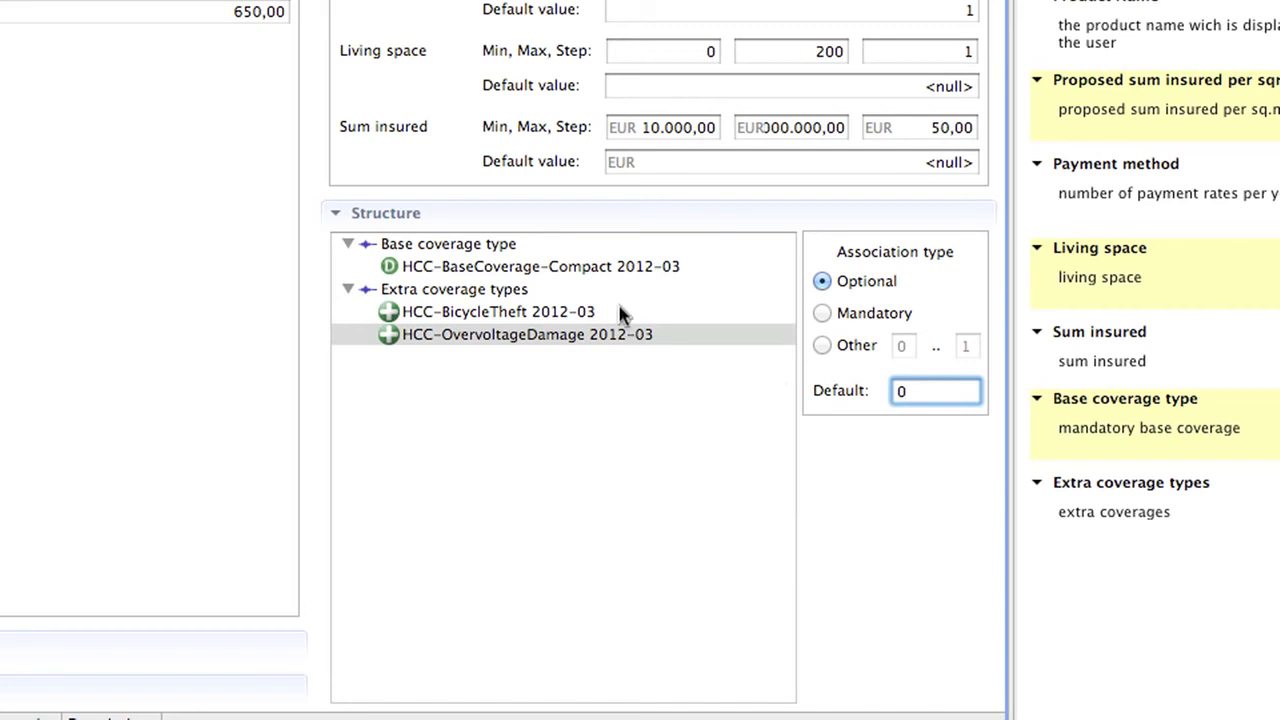
pyautogui.click(539, 266)
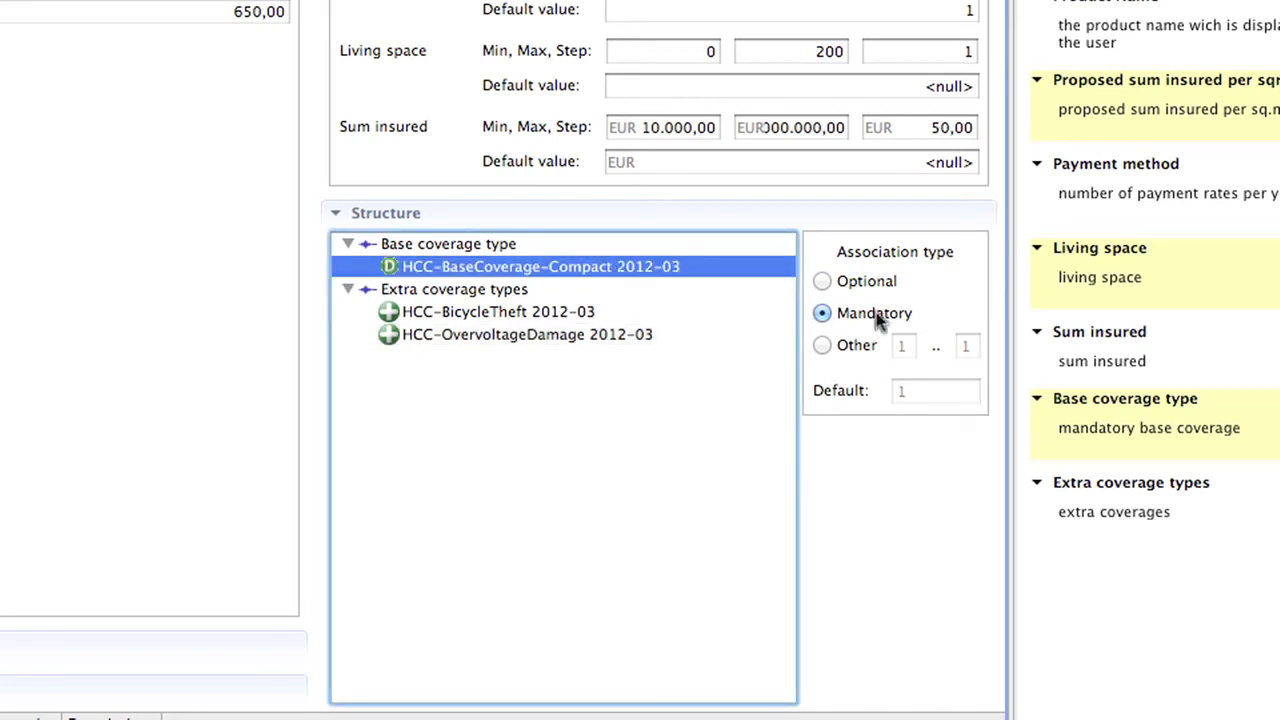
pyautogui.click(497, 311)
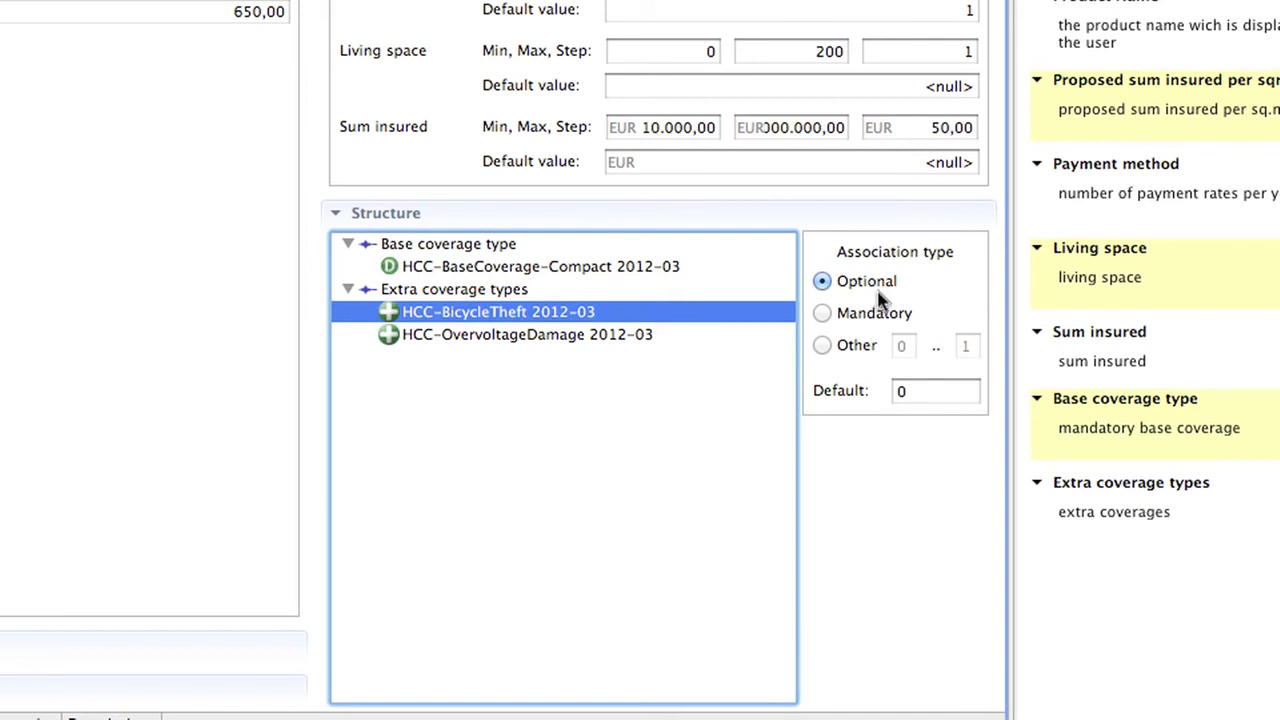
pyautogui.click(527, 334)
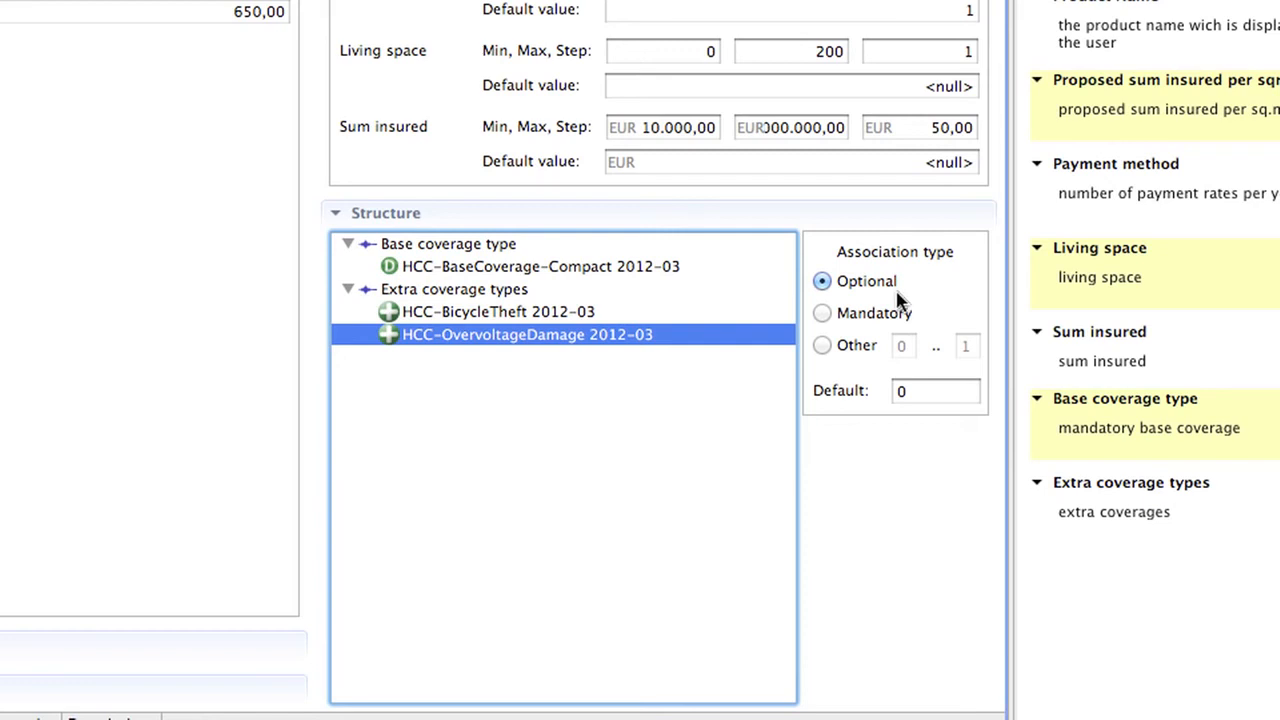
pyautogui.moveTo(884, 302)
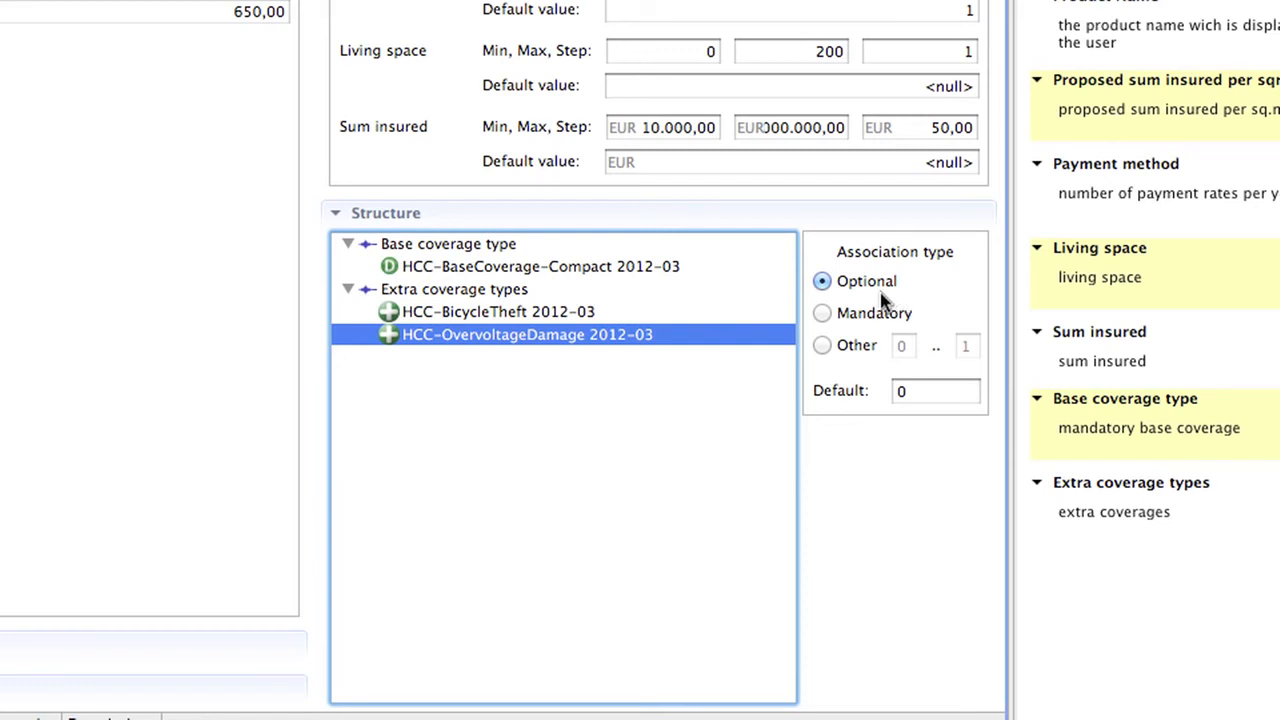
pyautogui.moveTo(878, 305)
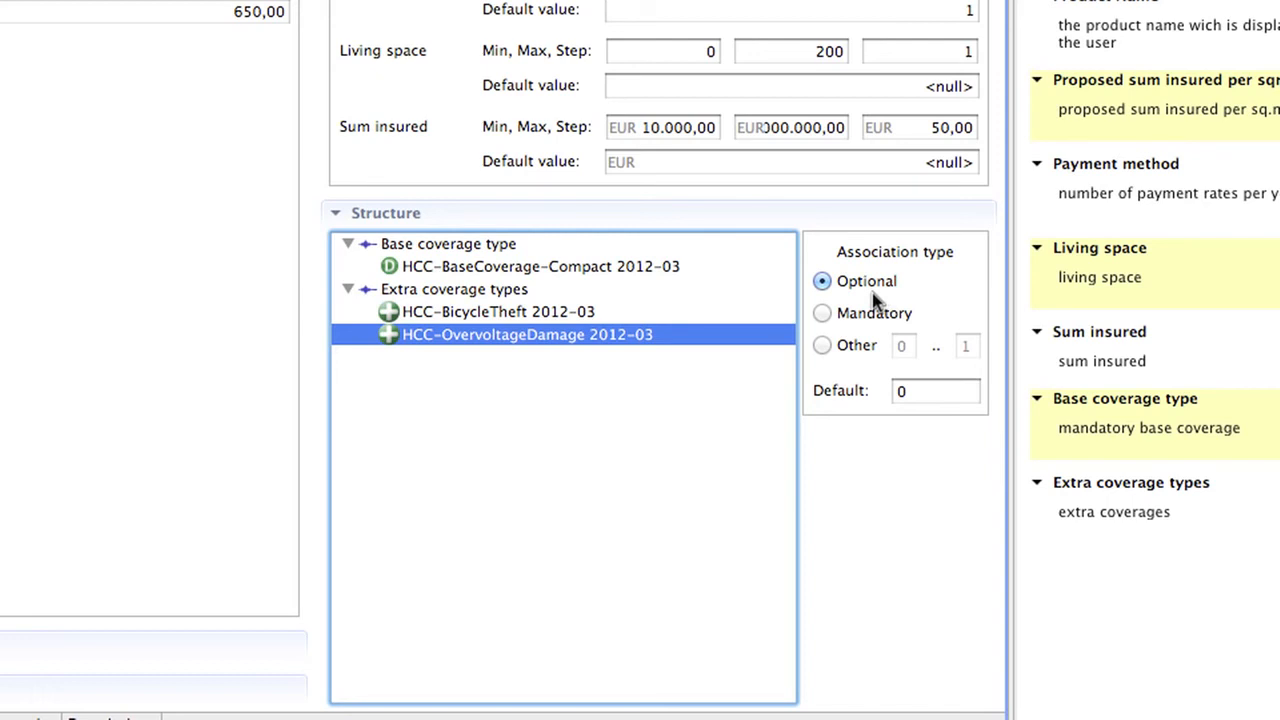
pyautogui.moveTo(697, 285)
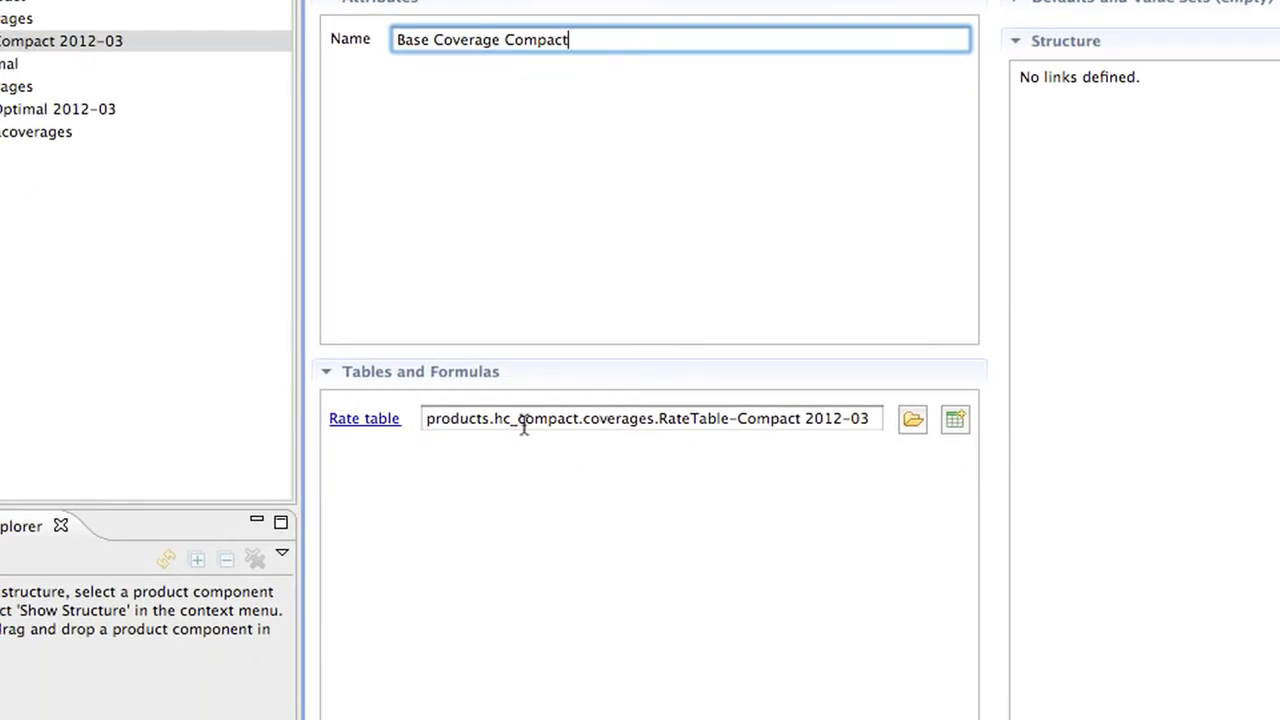
# Open RateTable-Compact 2012-03 from the base coverage, review rating district rates, and close it
pyautogui.click(364, 418)
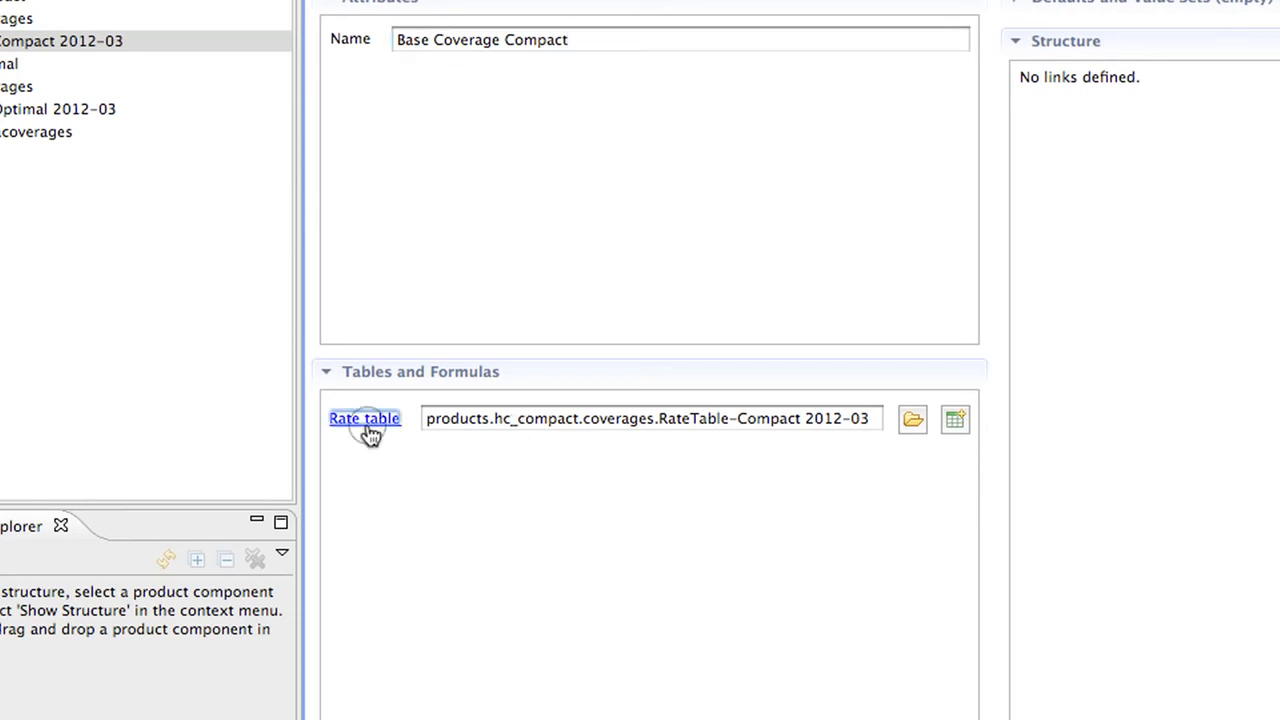
pyautogui.click(364, 418)
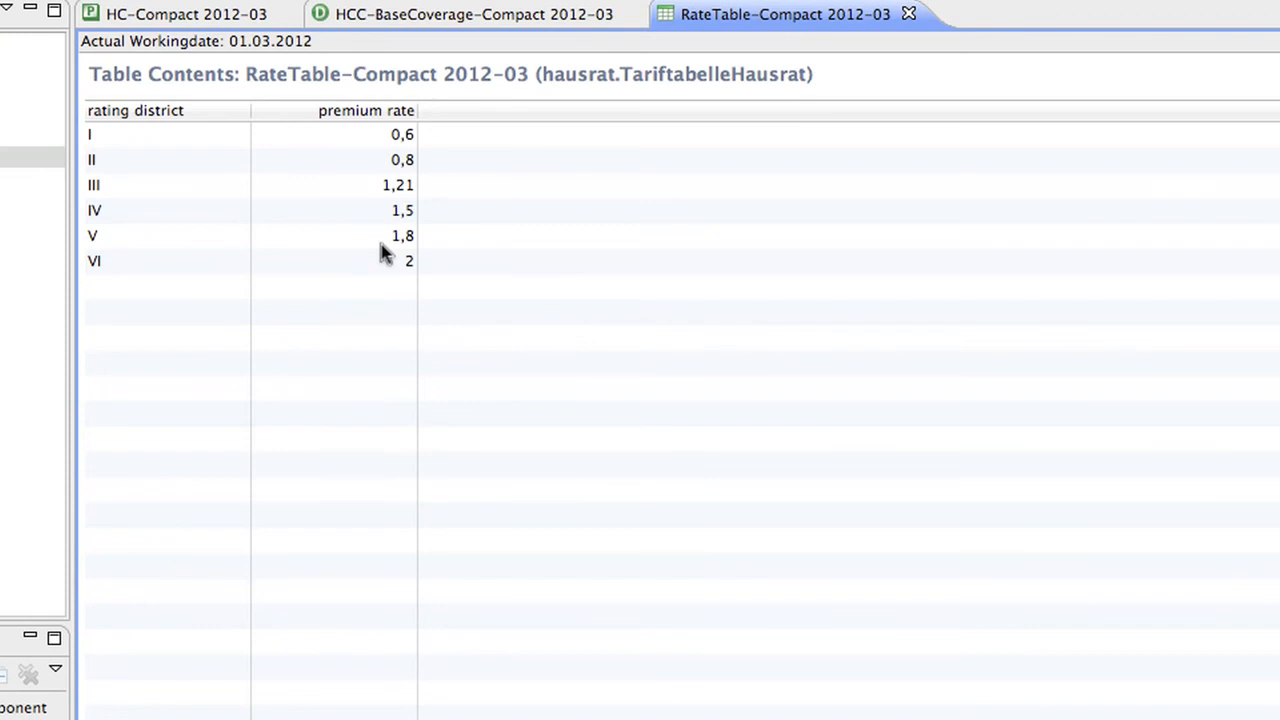
pyautogui.moveTo(110, 145)
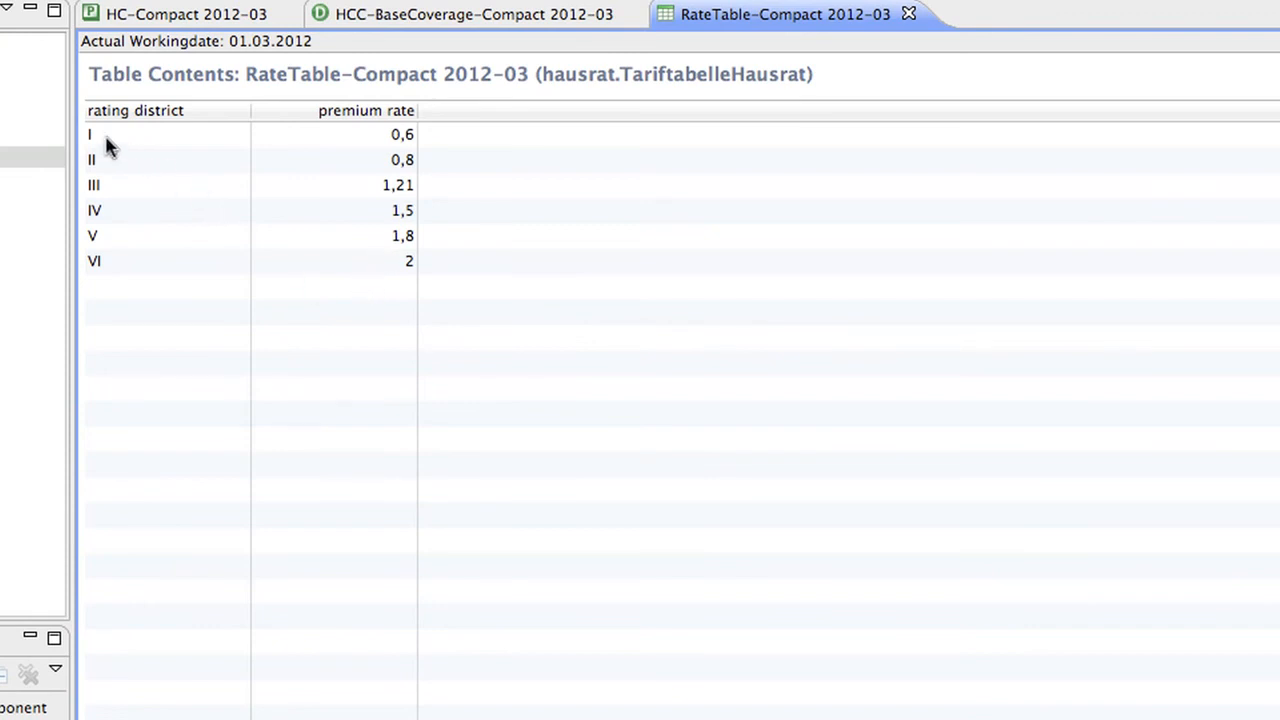
pyautogui.moveTo(340, 150)
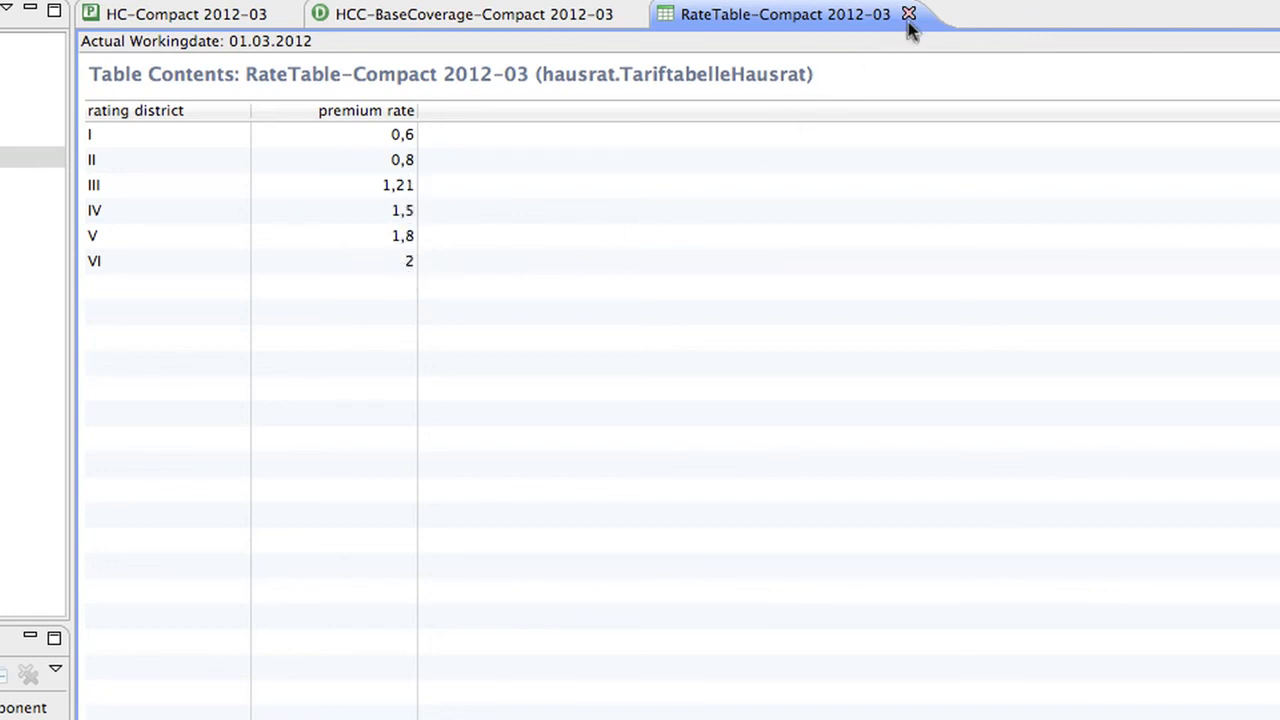
pyautogui.click(909, 14)
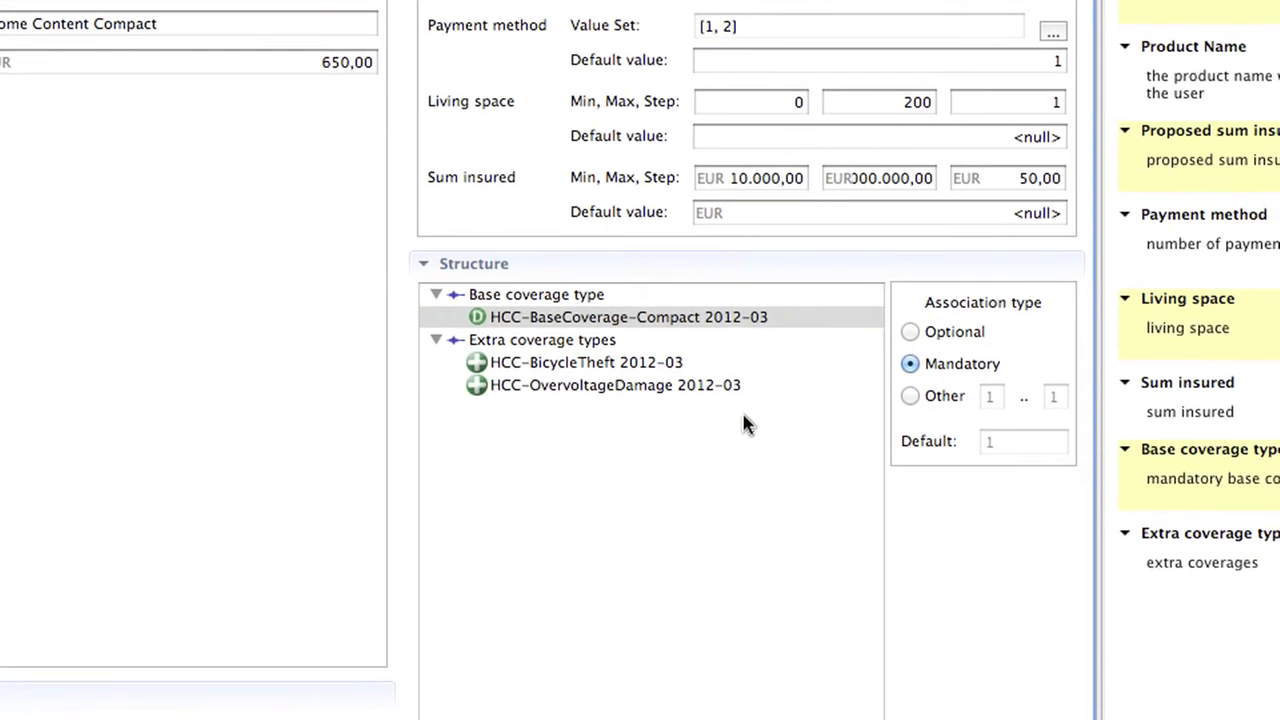
# Open HCC-BicycleTheft 2012-03 and inspect its name and 0,01 sum insured factor
pyautogui.click(586, 362)
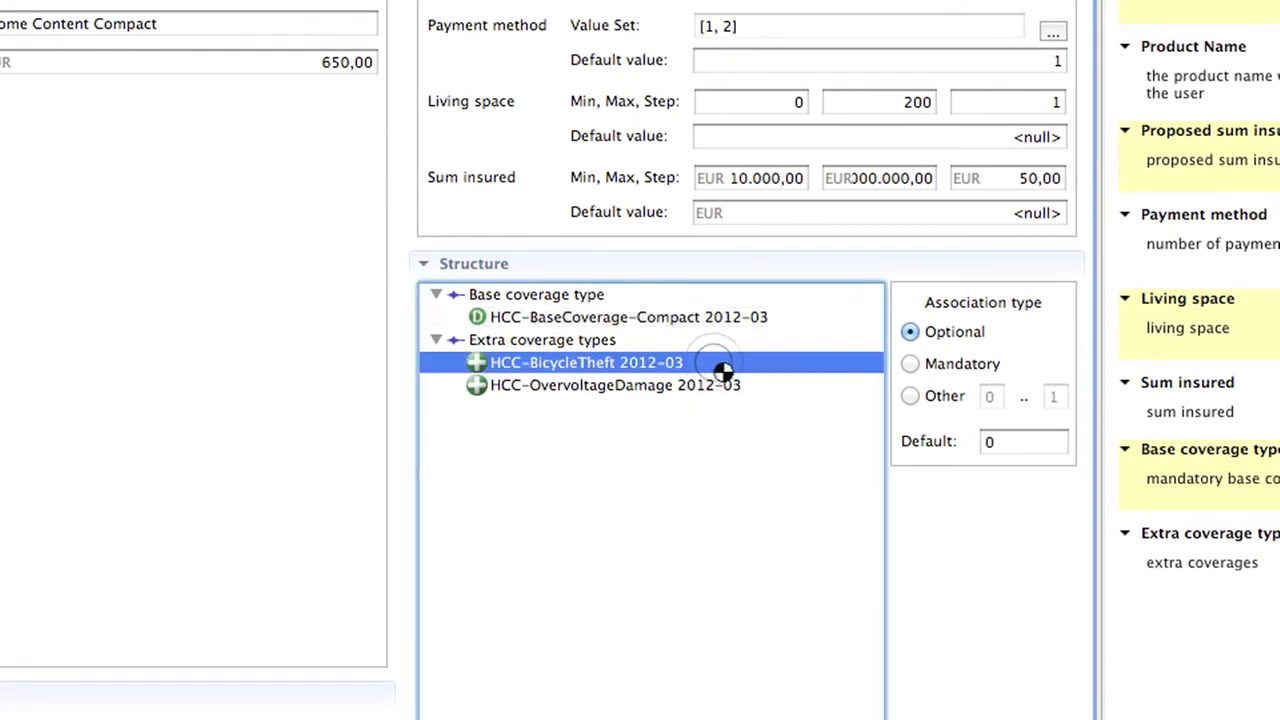
pyautogui.doubleClick(585, 362)
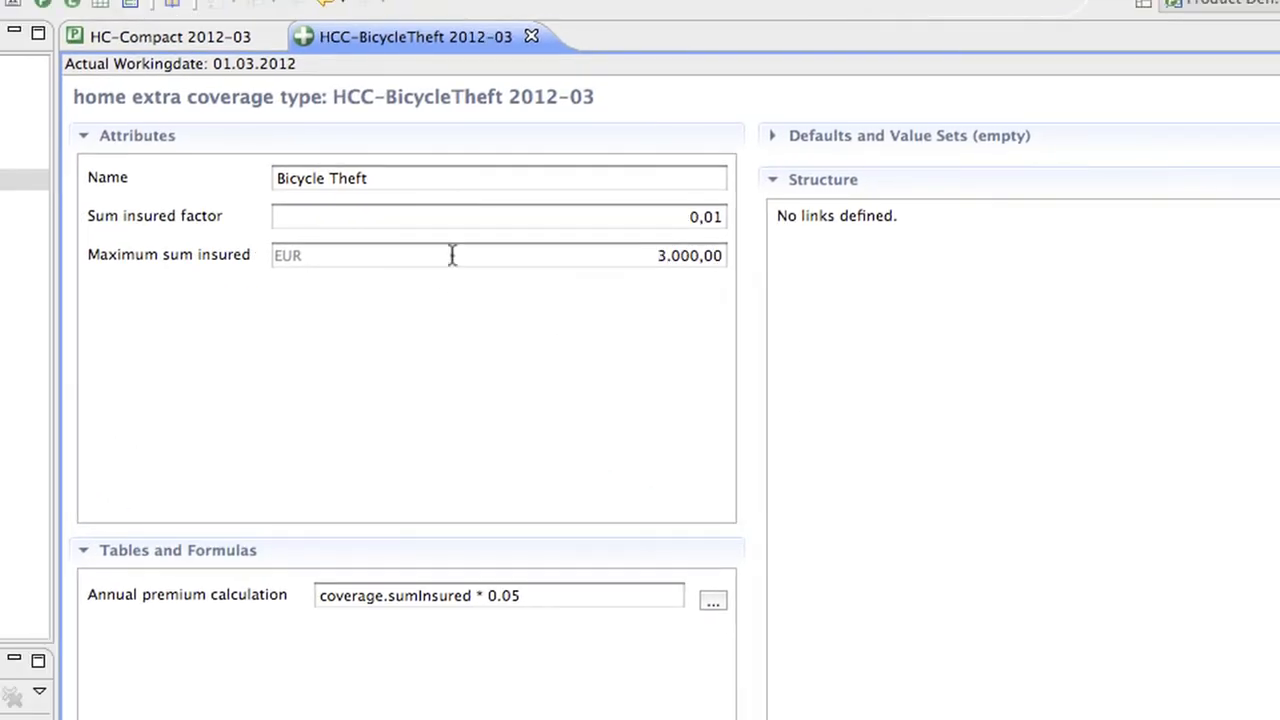
pyautogui.click(425, 178)
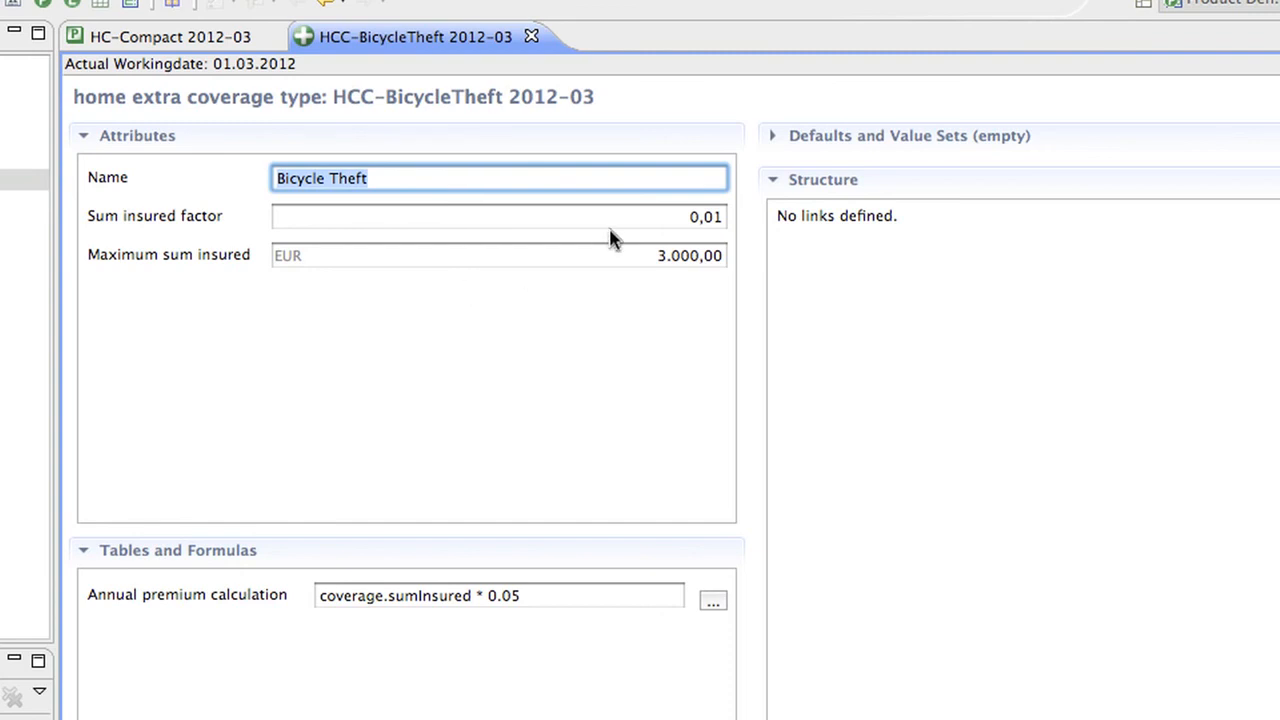
pyautogui.click(500, 216)
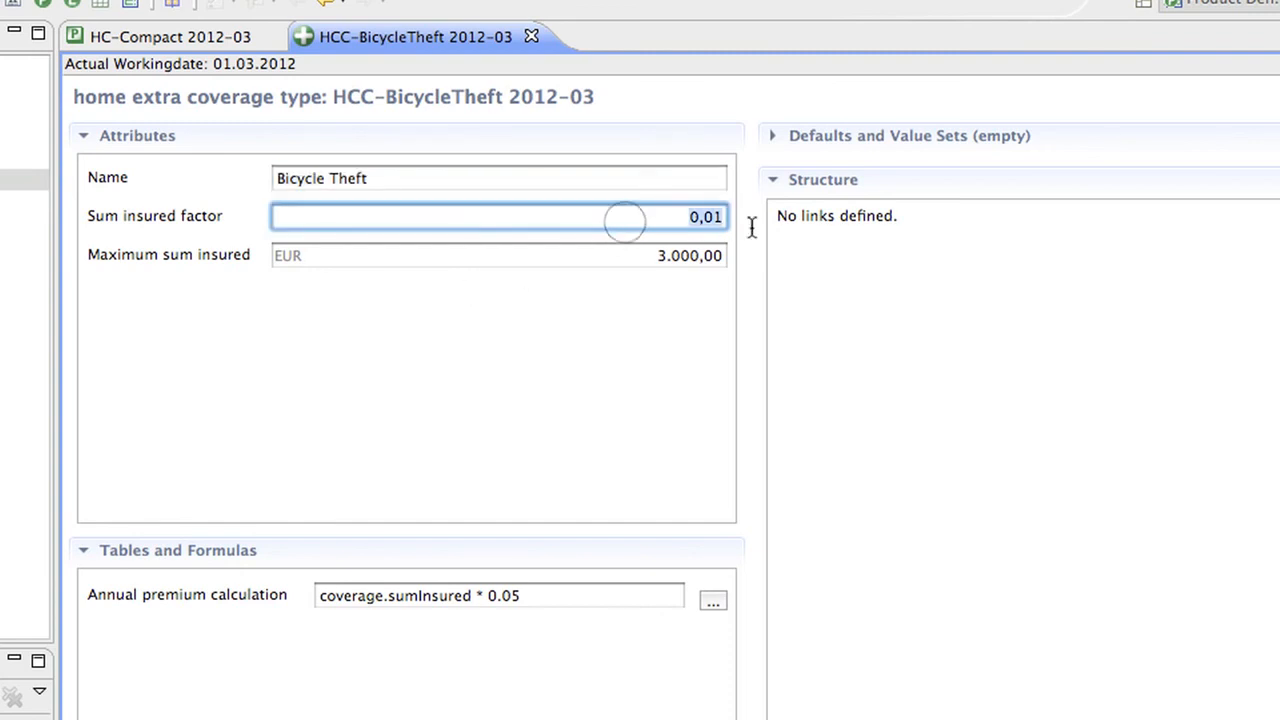
pyautogui.moveTo(800, 237)
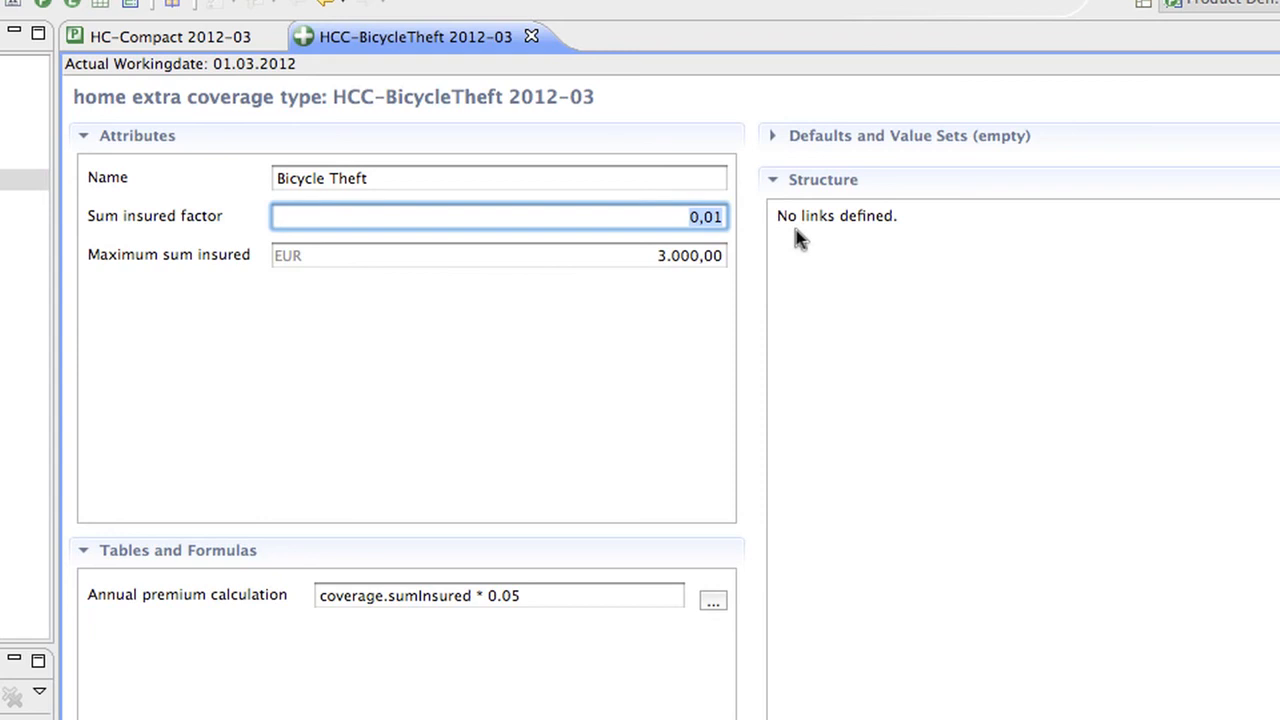
pyautogui.moveTo(607, 255)
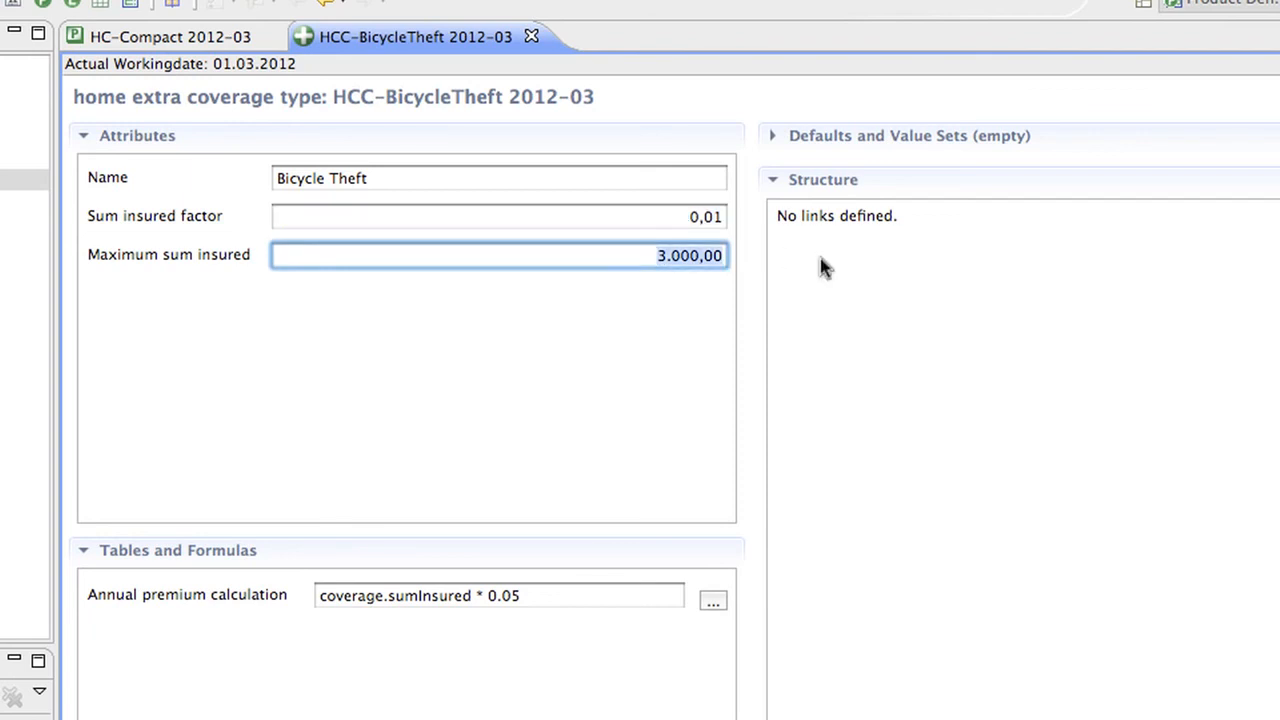
pyautogui.moveTo(818, 268)
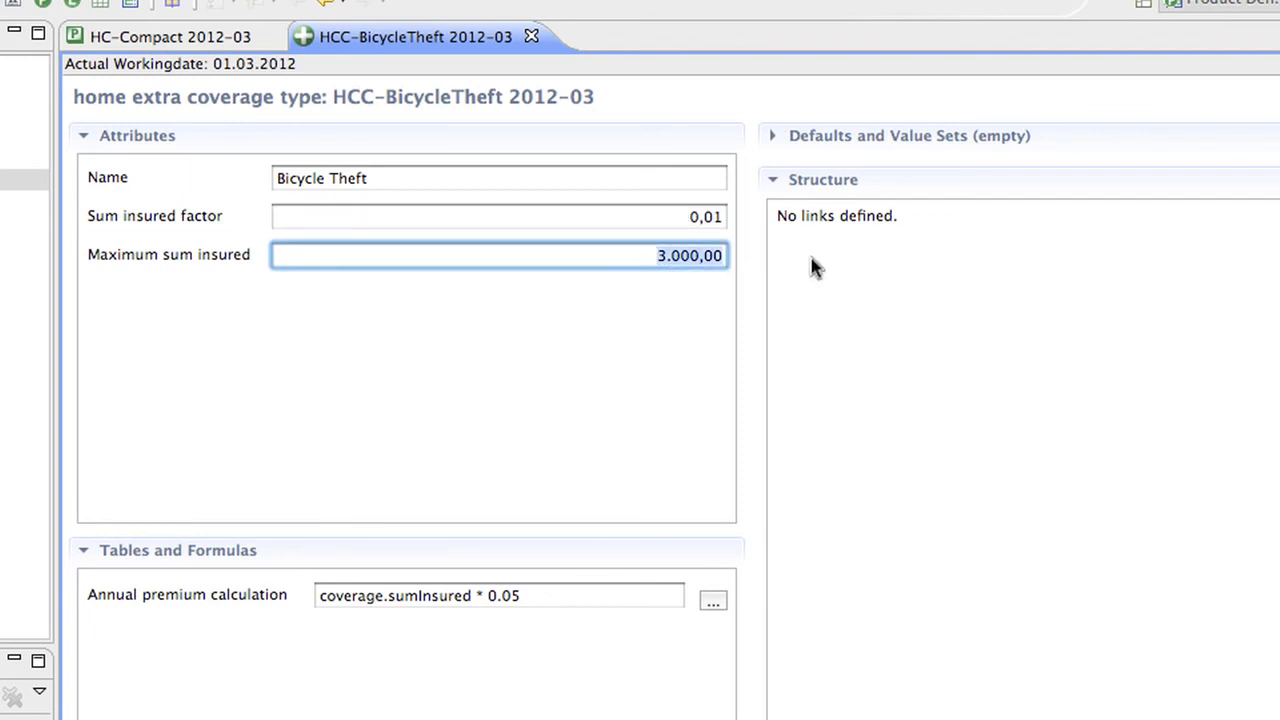
pyautogui.moveTo(630, 280)
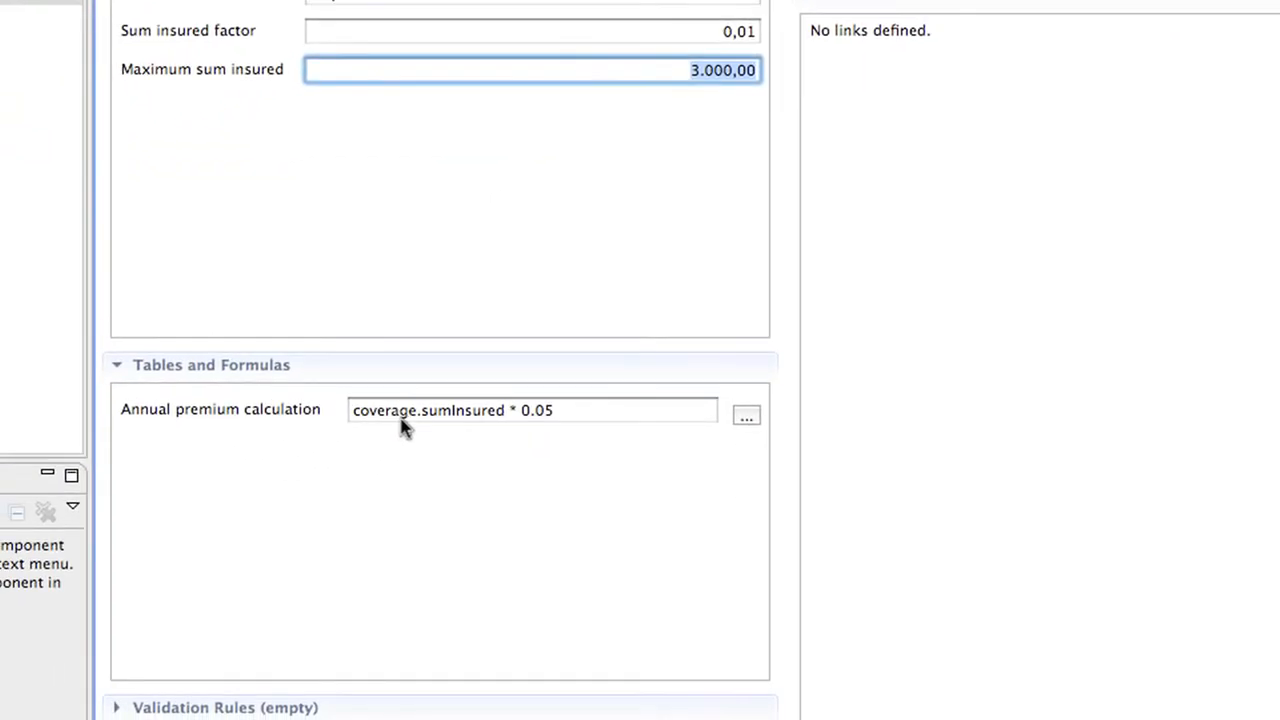
pyautogui.click(590, 410)
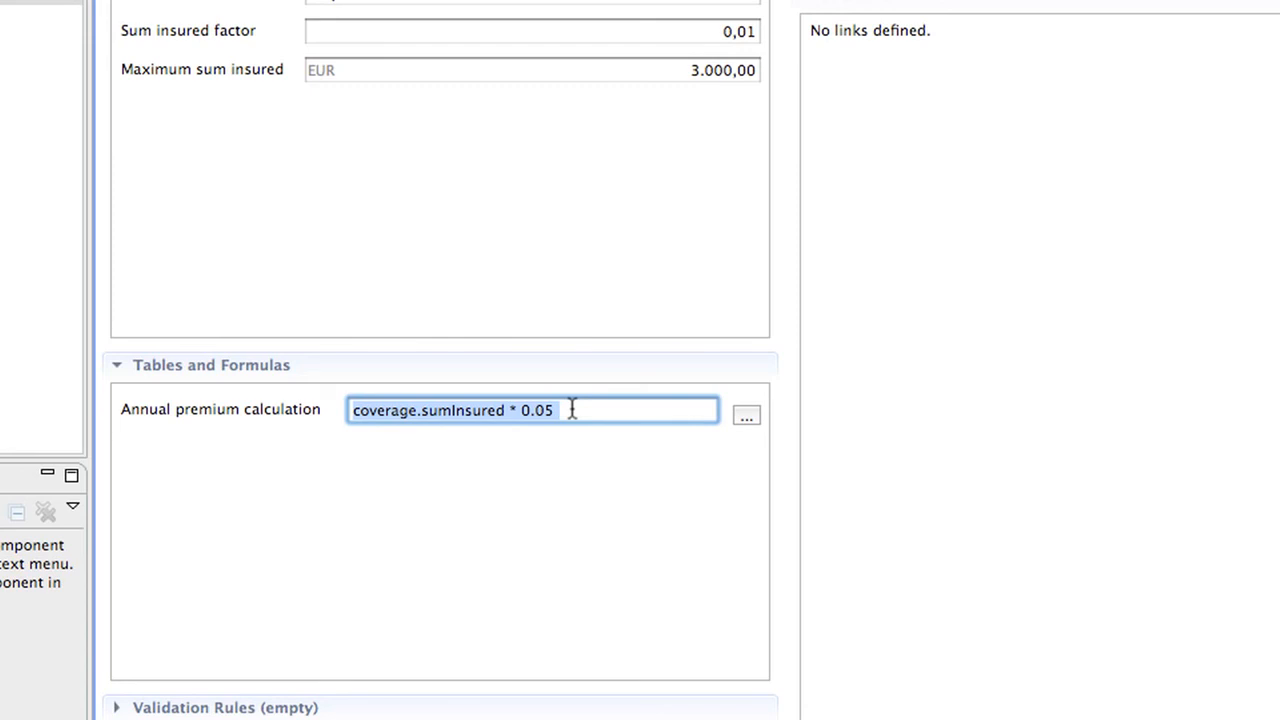
pyautogui.moveTo(570, 410)
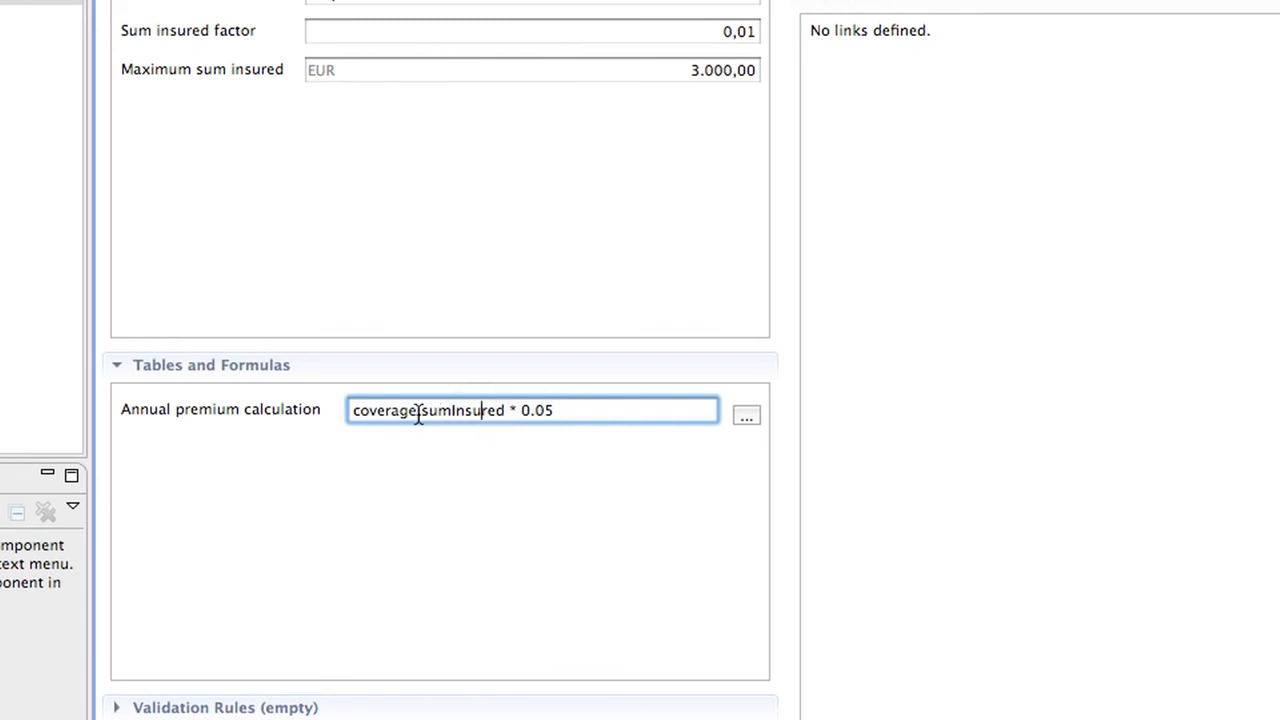
pyautogui.write('.')
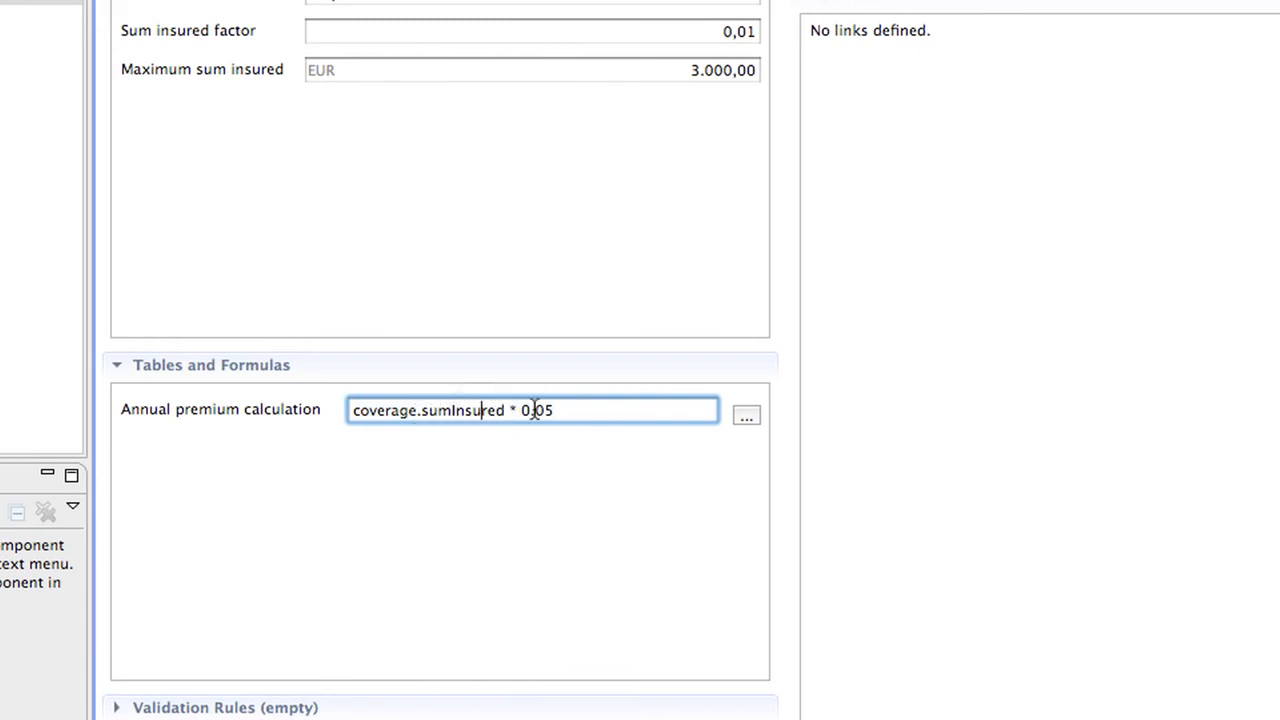